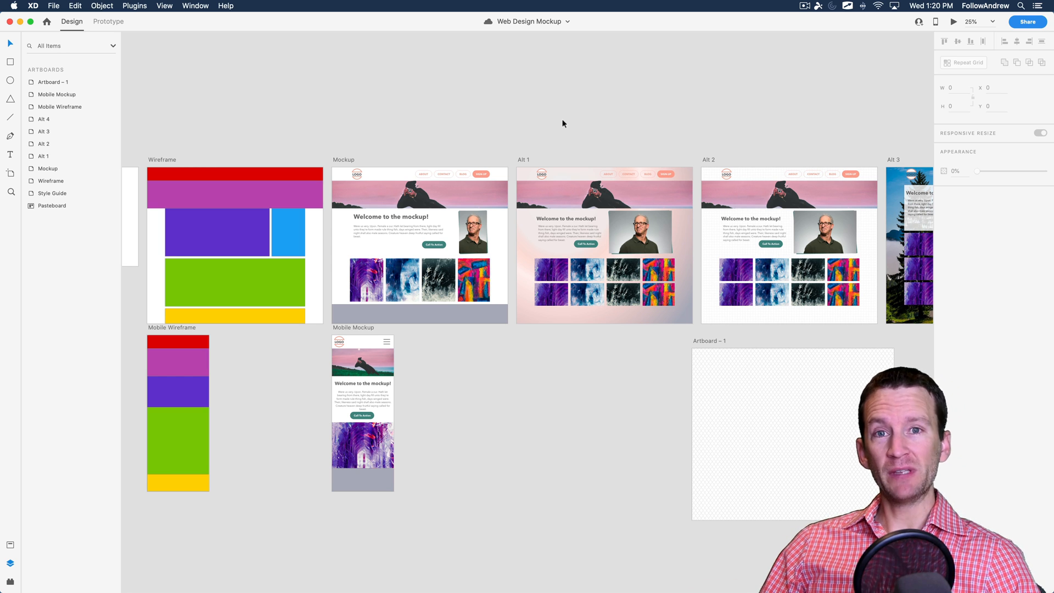
mouse_move(385, 177)
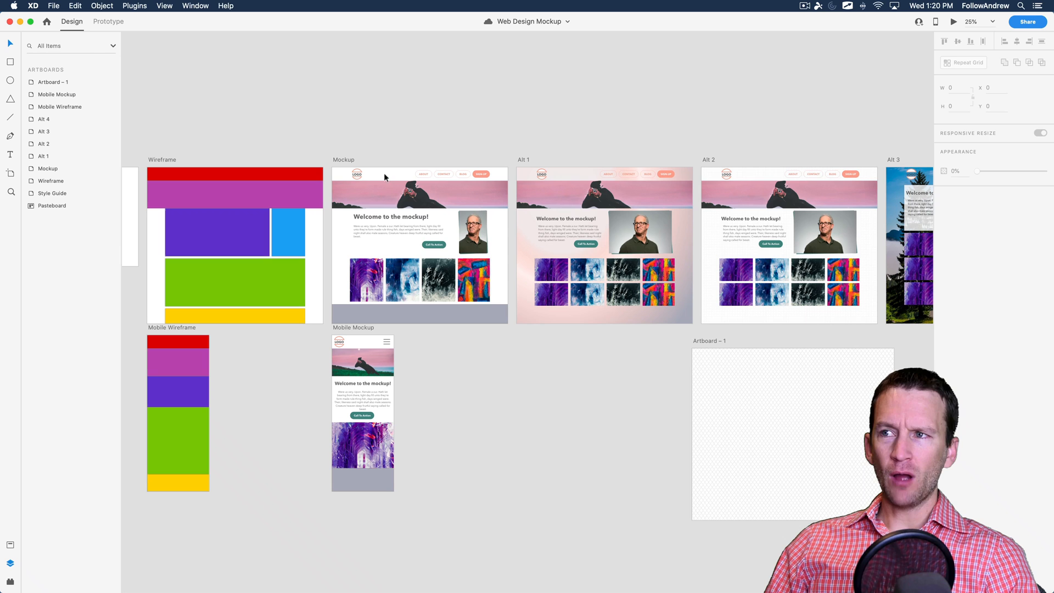
- Zoom in on the Mockup artboard to inspect its logo, hero, portrait and image grid
left_click(398, 233)
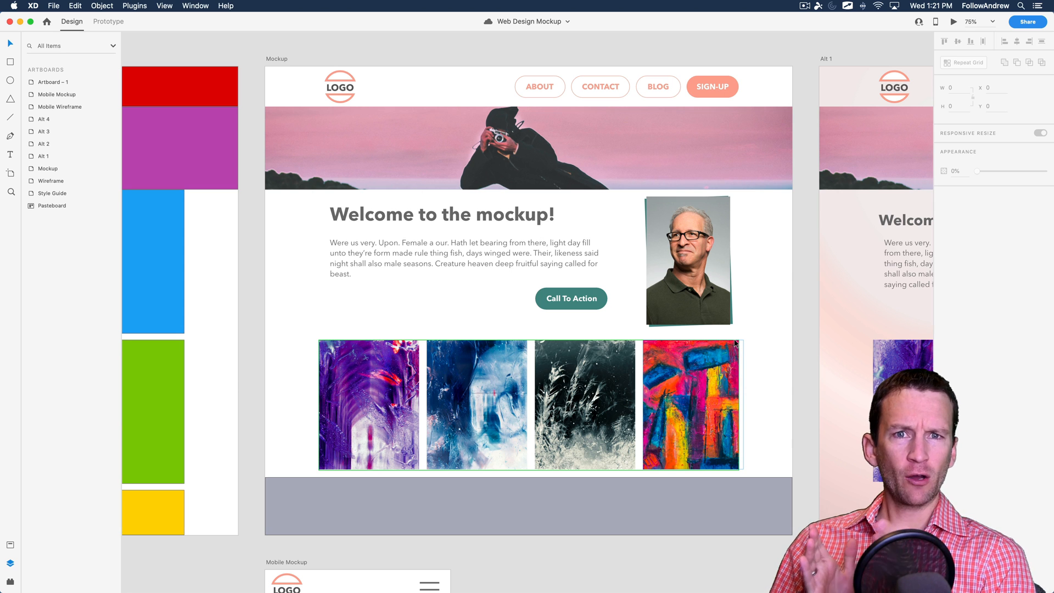
left_click(712, 86)
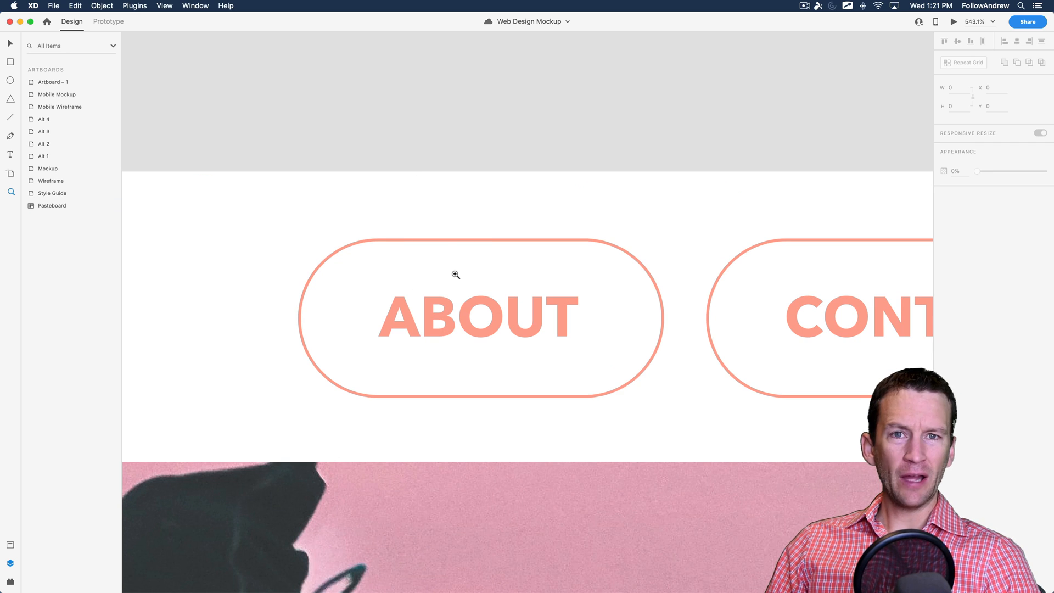
mouse_move(674, 336)
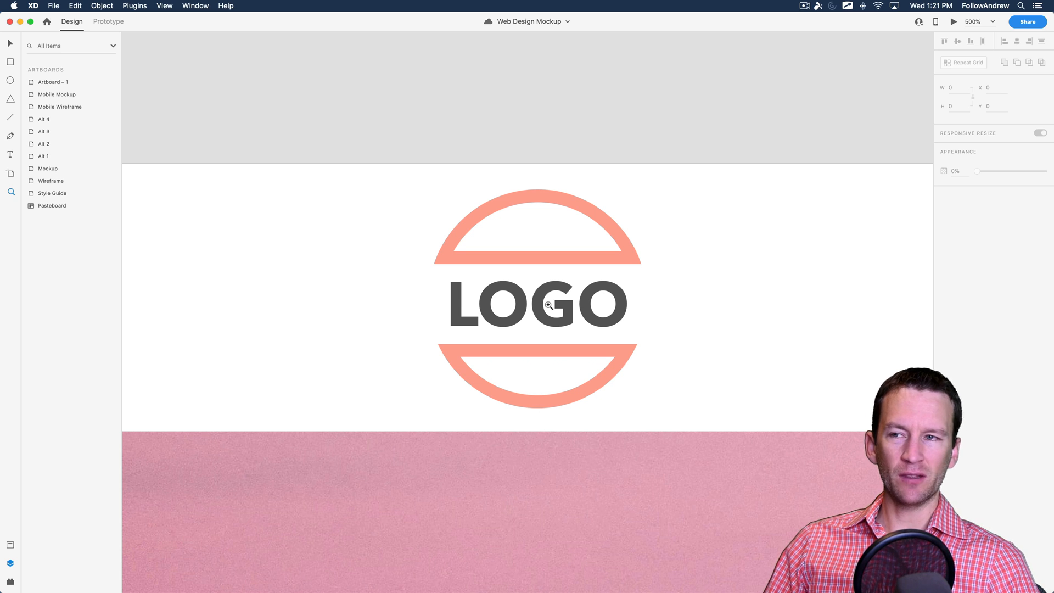
mouse_move(643, 226)
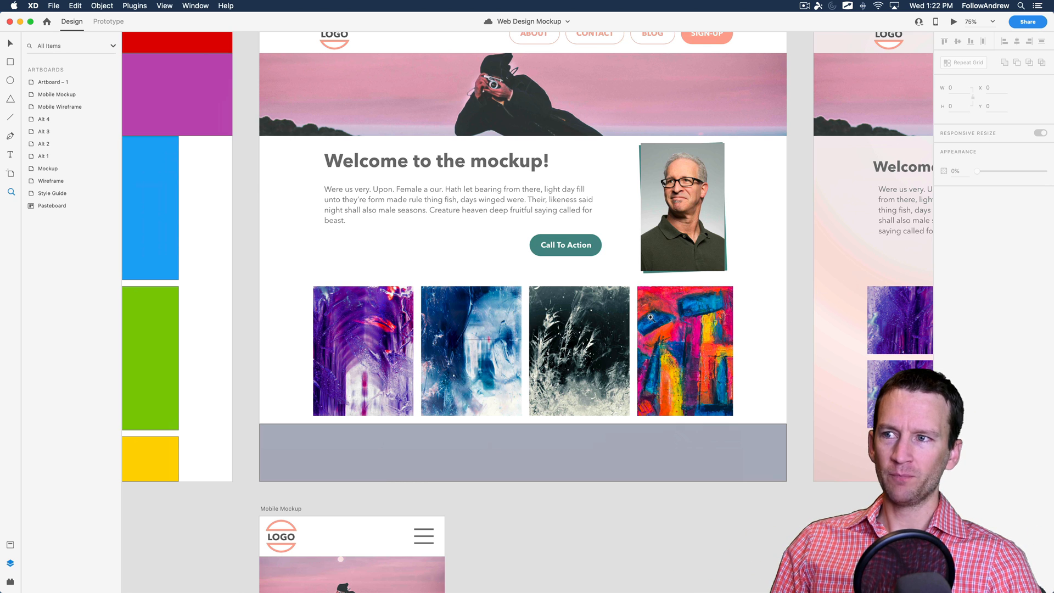
scroll("up", 3)
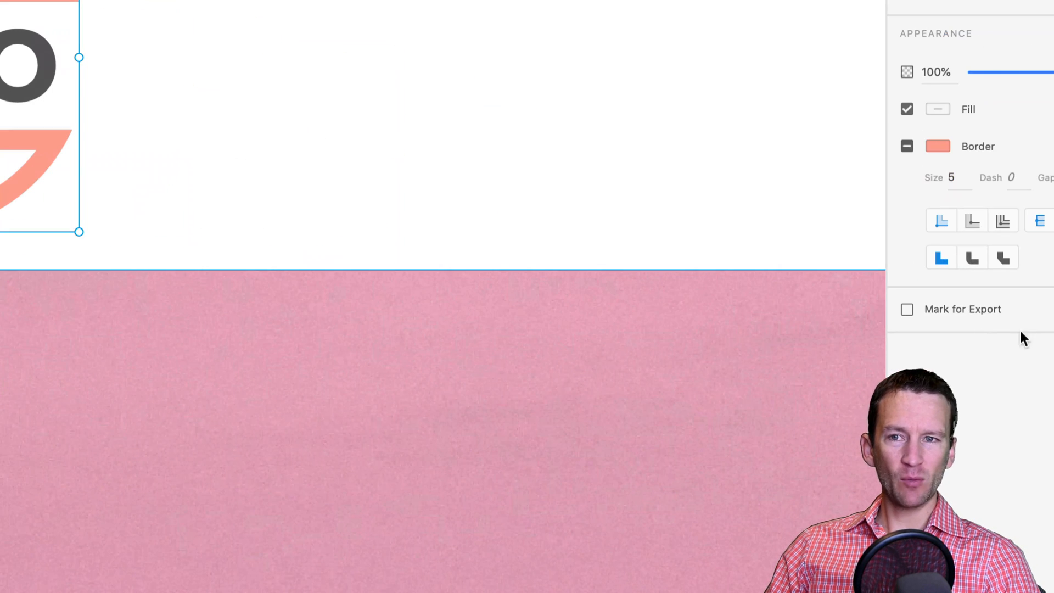
mouse_move(928, 323)
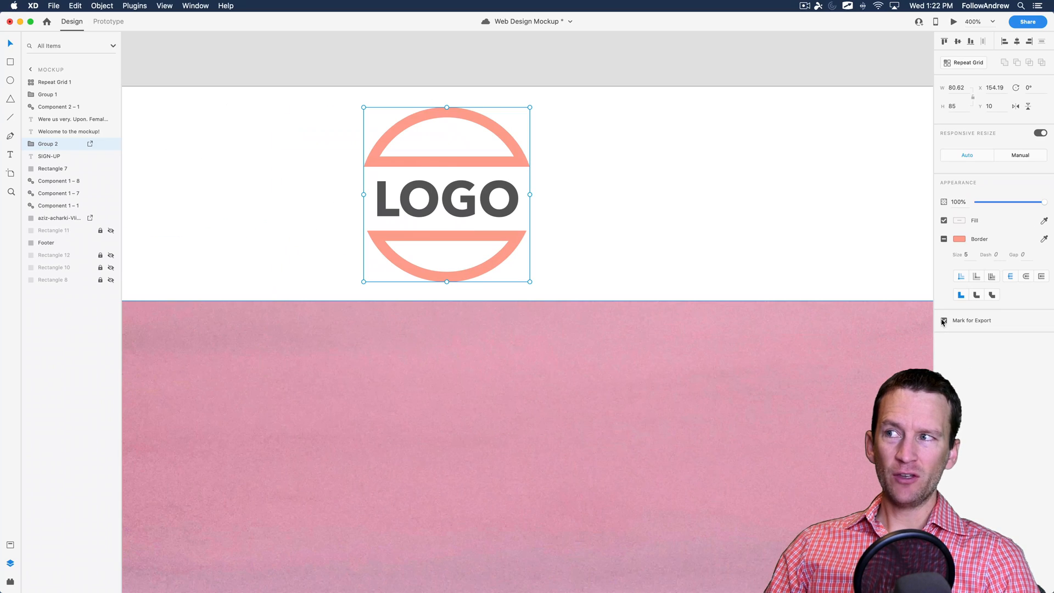
- Flag the selected logo group with Mark for Export in the Property Inspector
left_click(944, 320)
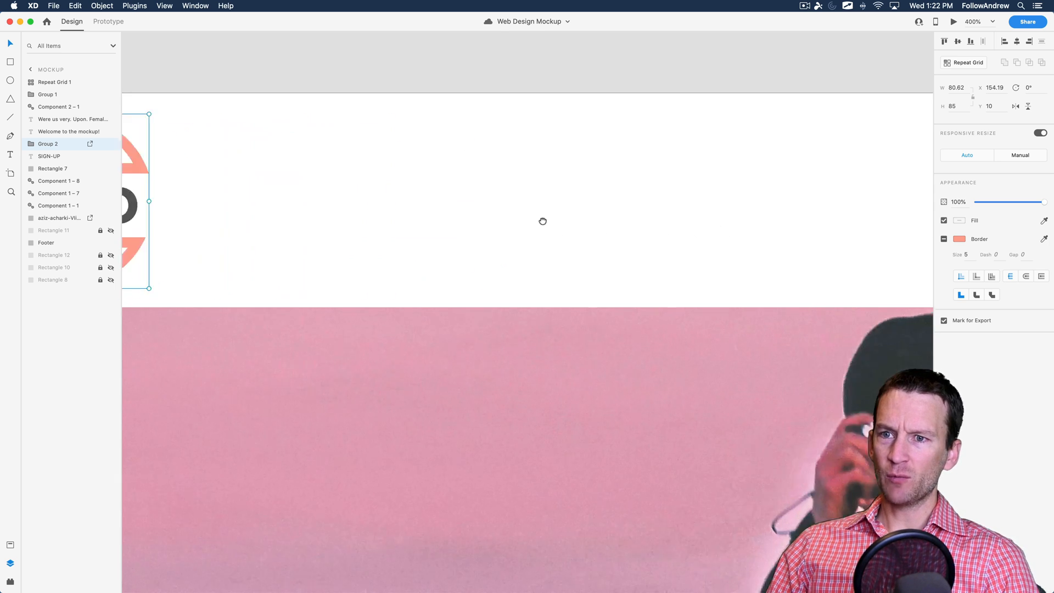
- Flag the portrait group and the Repeat Grid of images with Mark for Export
left_click(60, 218)
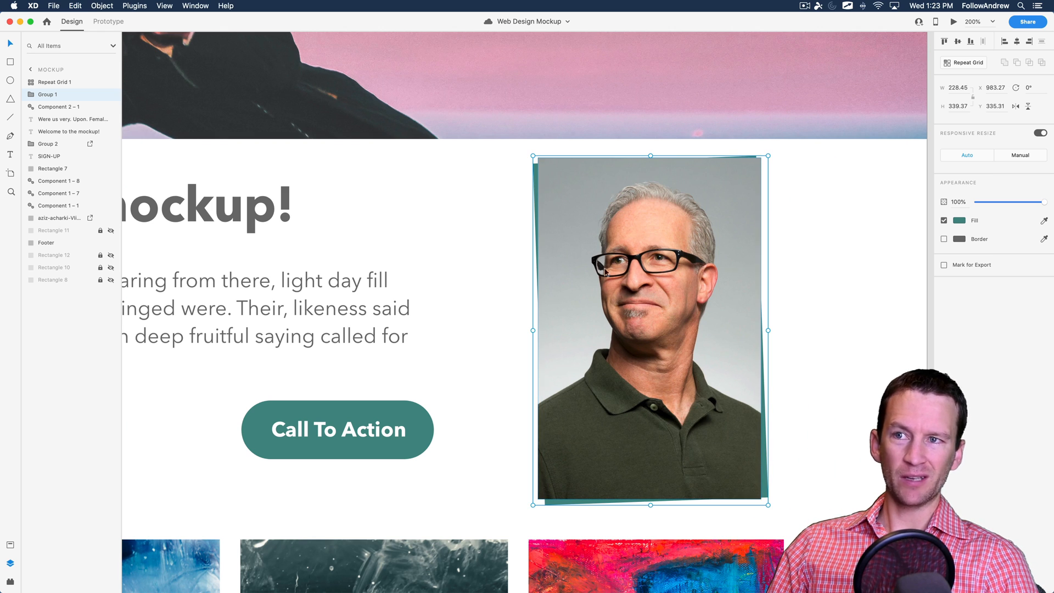
mouse_move(704, 280)
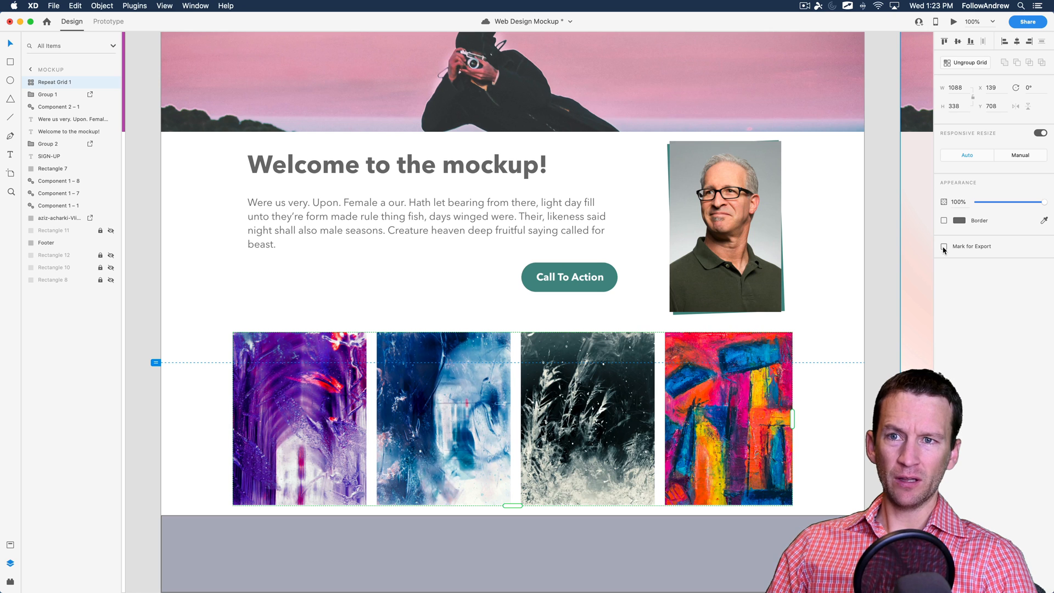
left_click(944, 246)
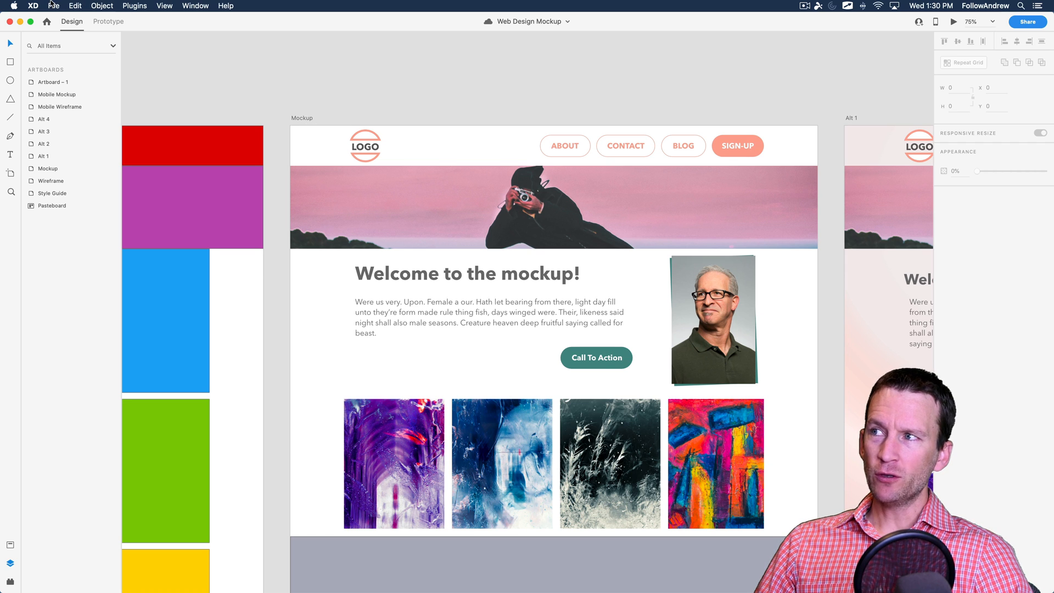
- Select the Mockup artboard and bring up File > Export's Selected option
left_click(53, 6)
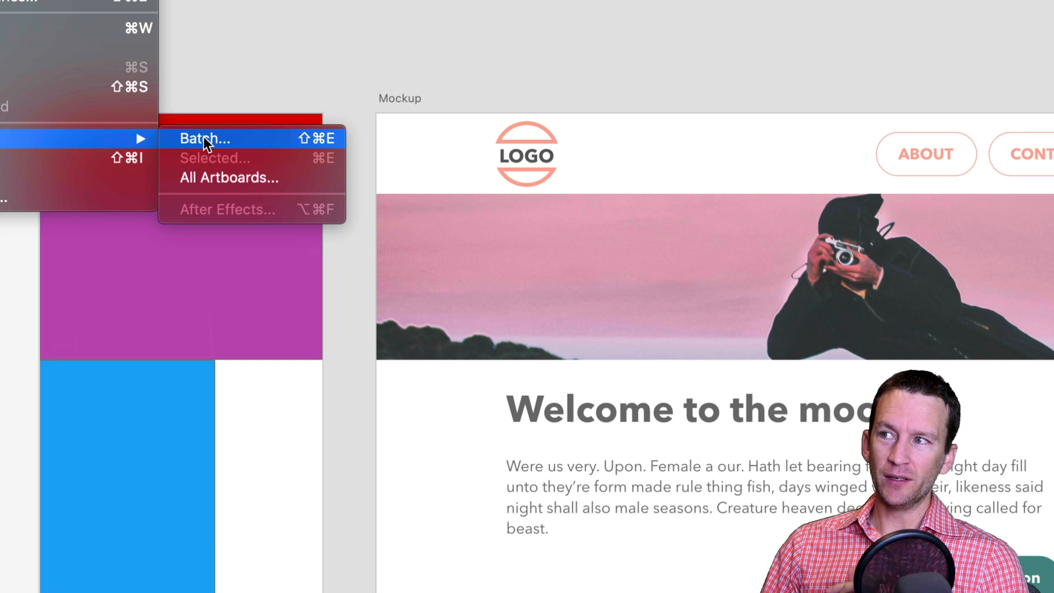
mouse_move(215, 161)
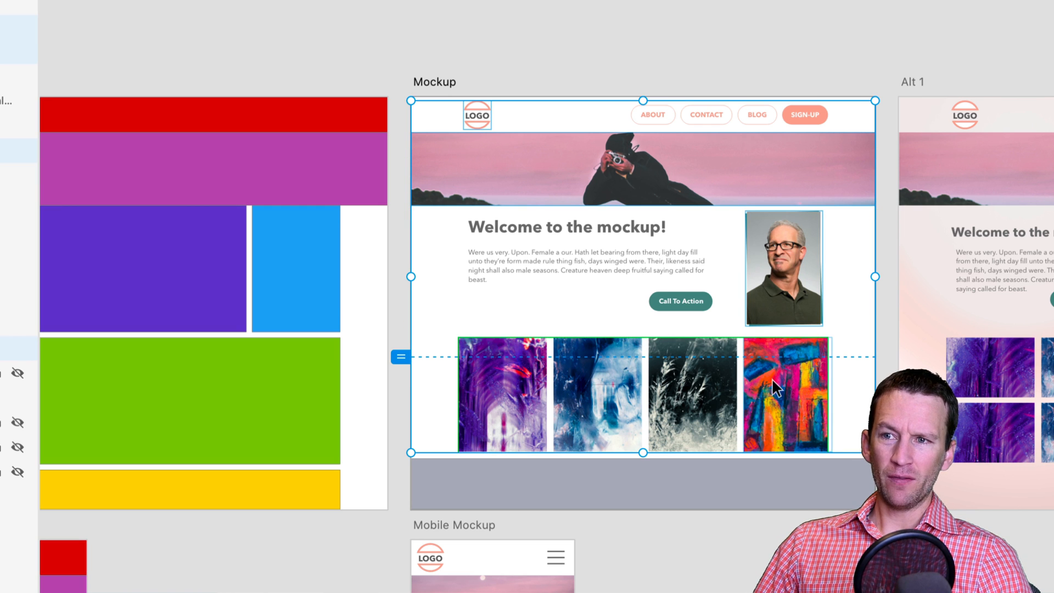
mouse_move(646, 423)
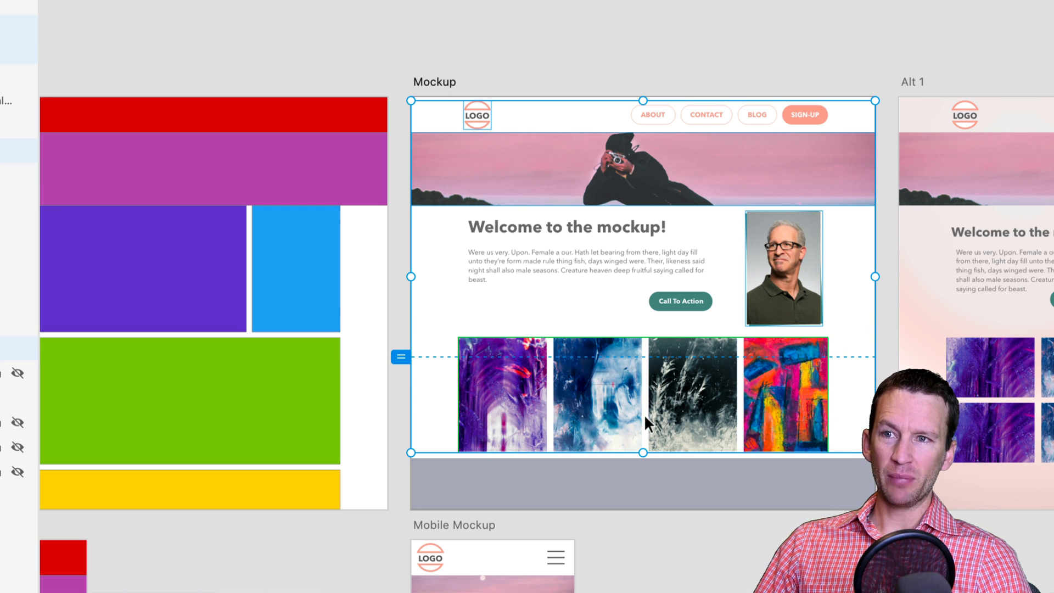
mouse_move(720, 191)
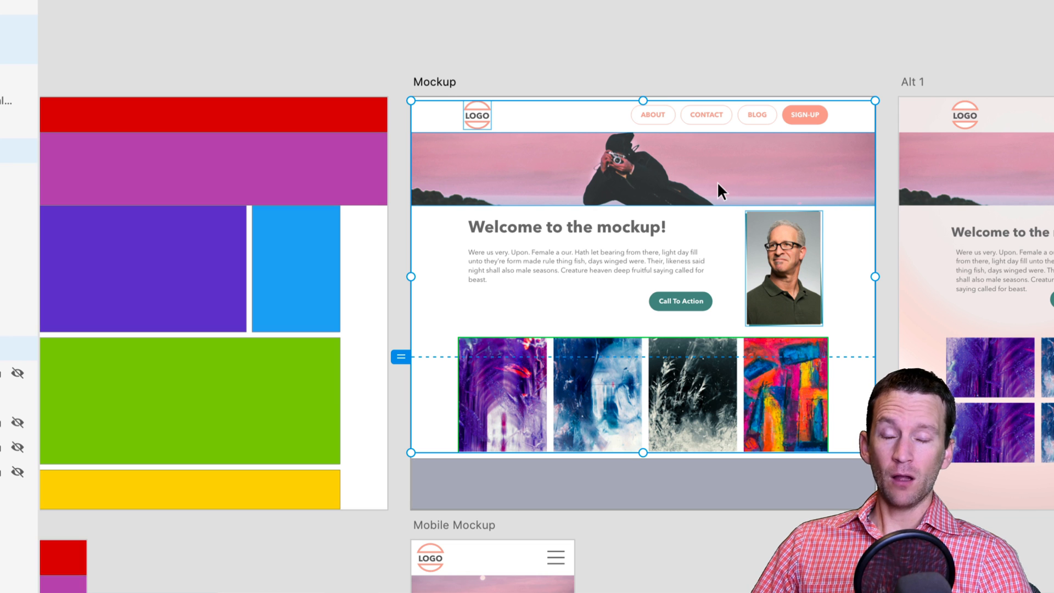
scroll("up", 3)
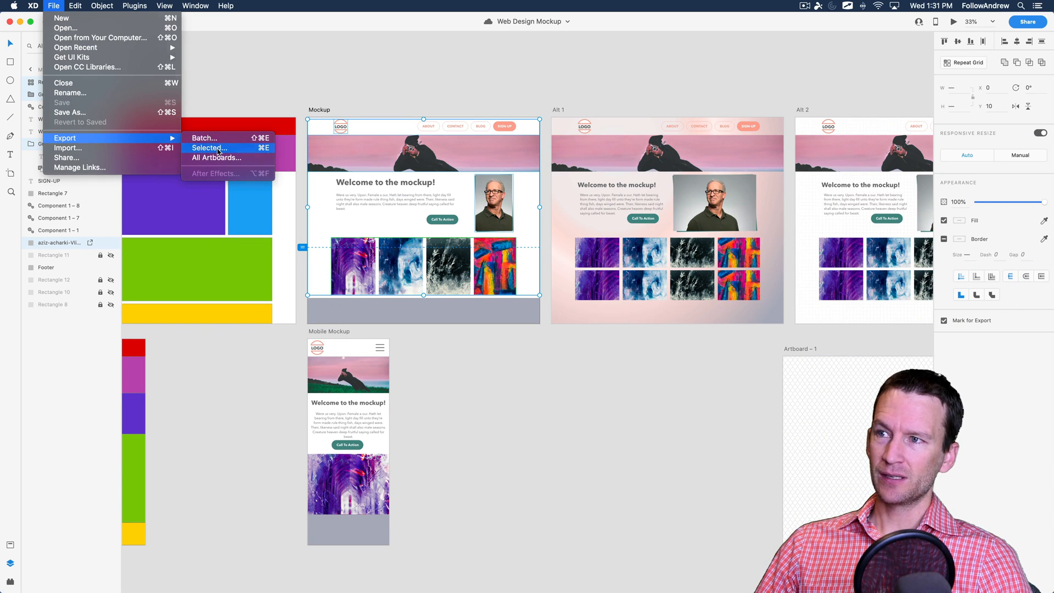
- Start exporting the selected assets, keeping AndrewDesign as destination and PNG as format
left_click(210, 147)
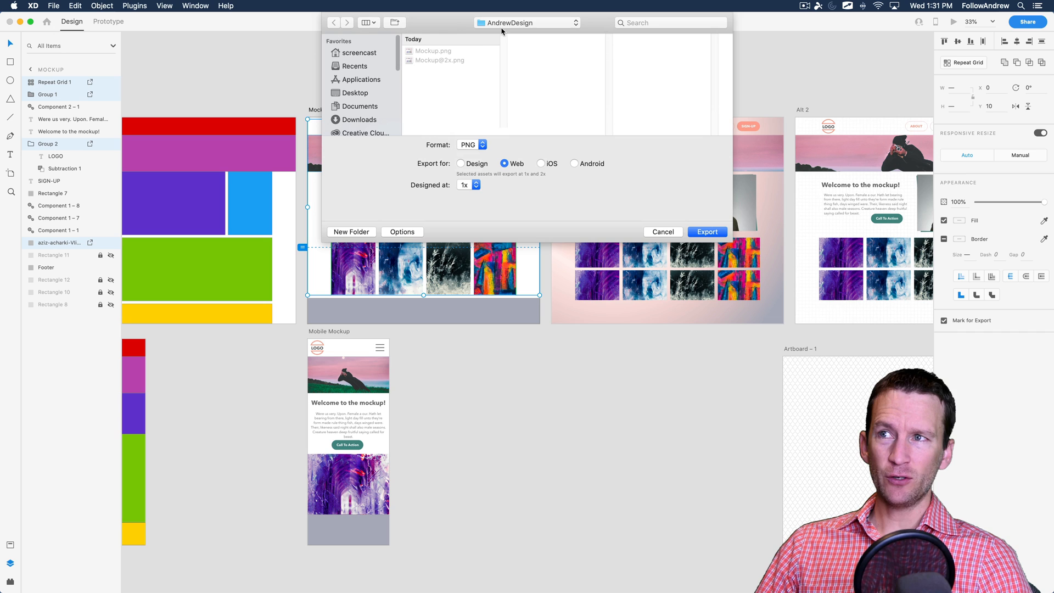
left_click(527, 22)
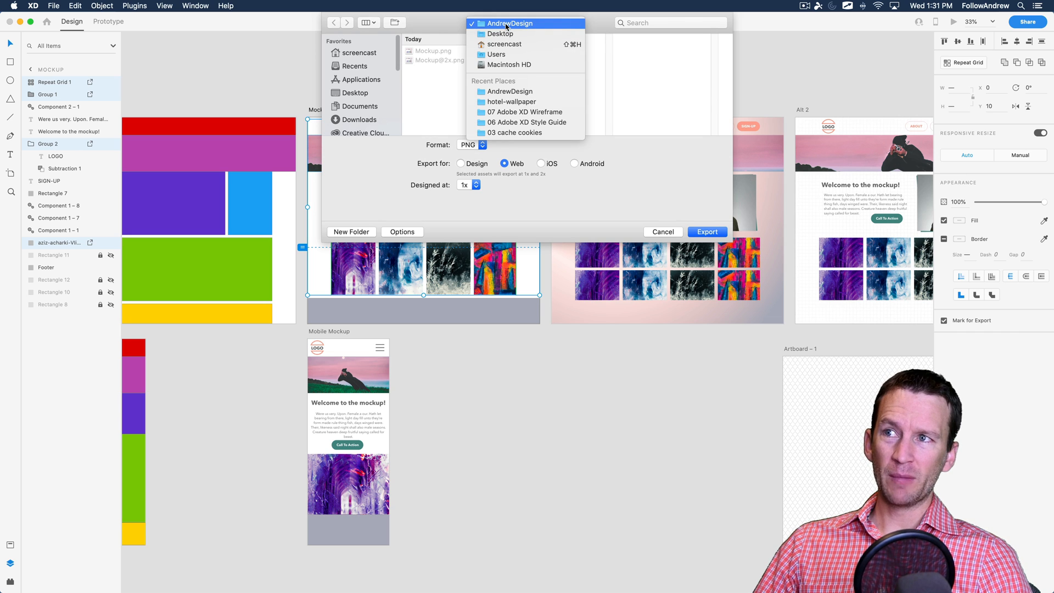
left_click(510, 24)
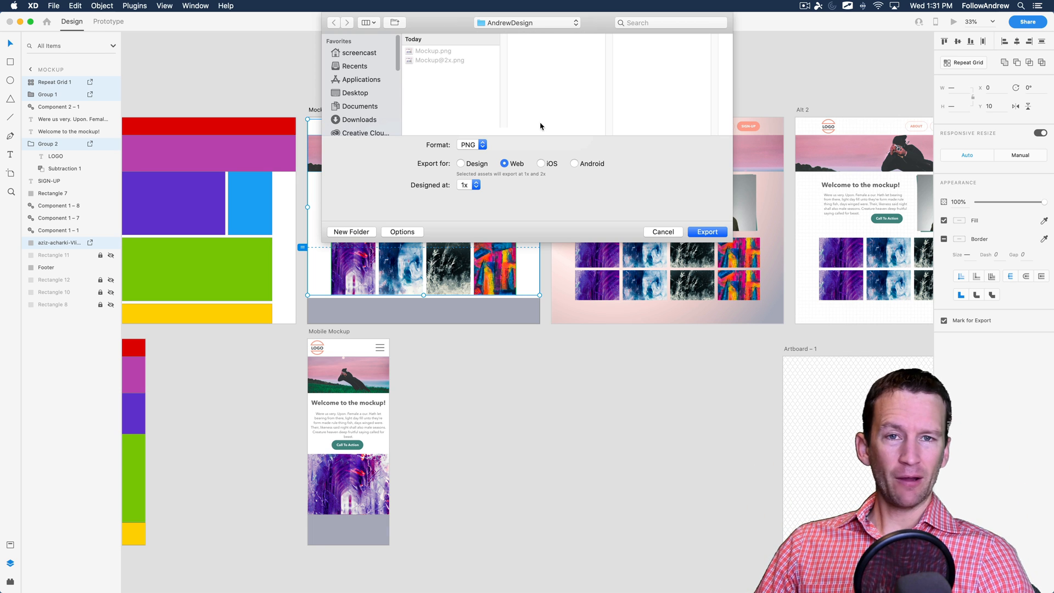
mouse_move(500, 179)
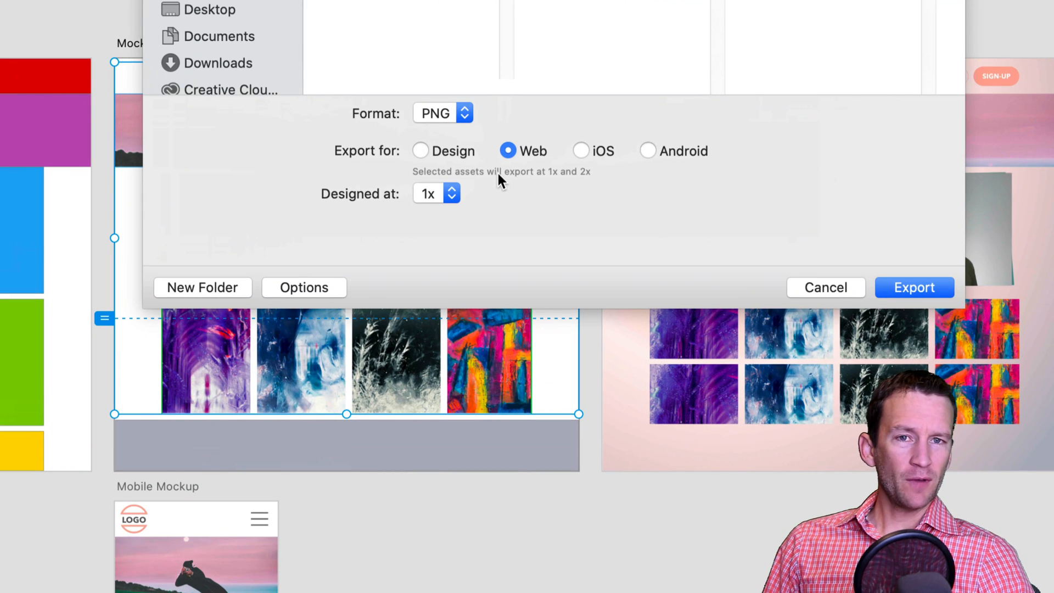
left_click(441, 112)
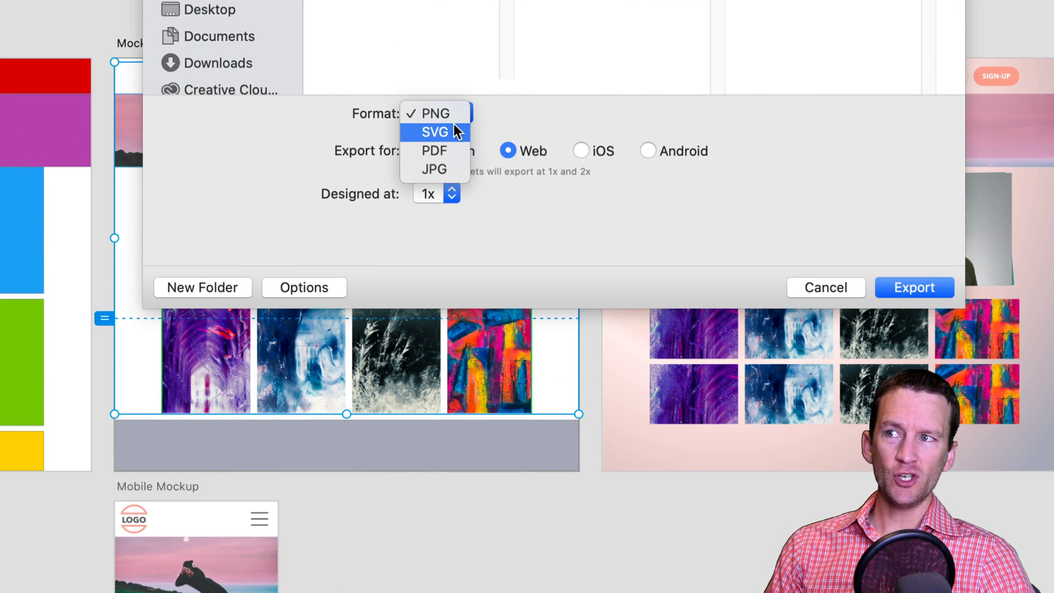
mouse_move(435, 150)
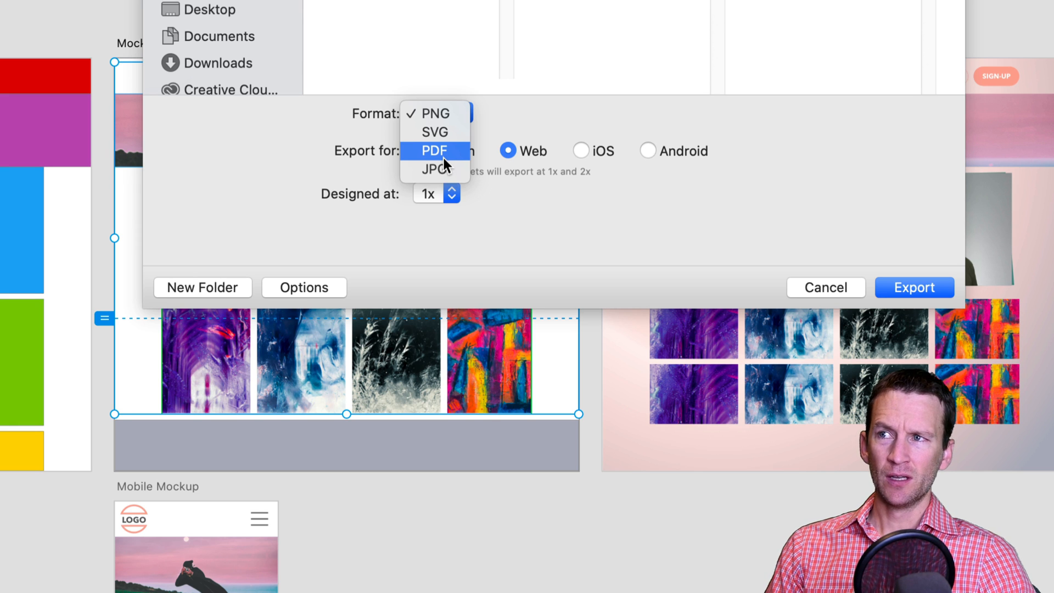
mouse_move(447, 121)
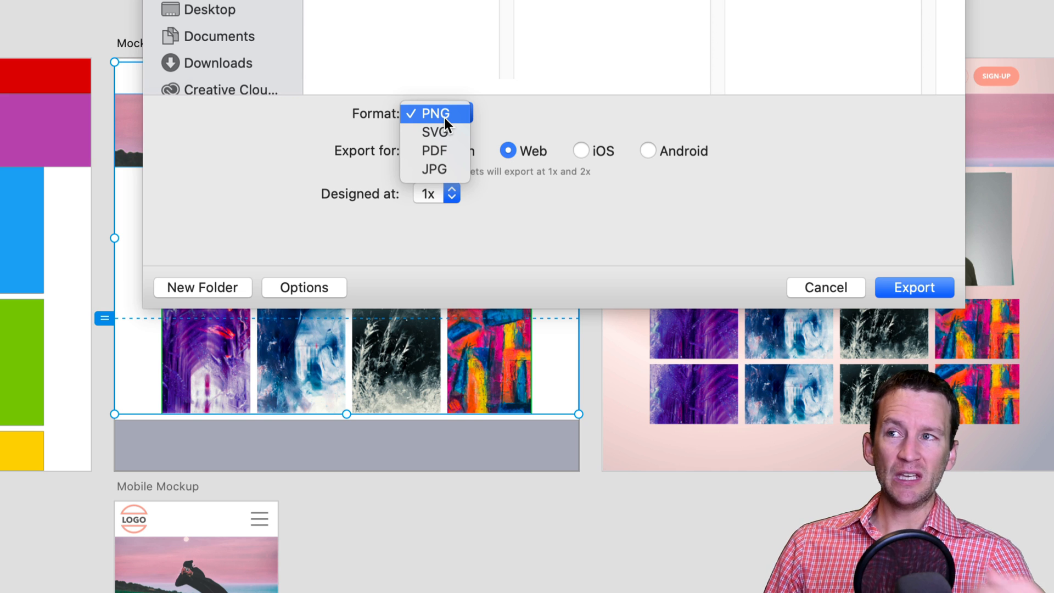
left_click(435, 112)
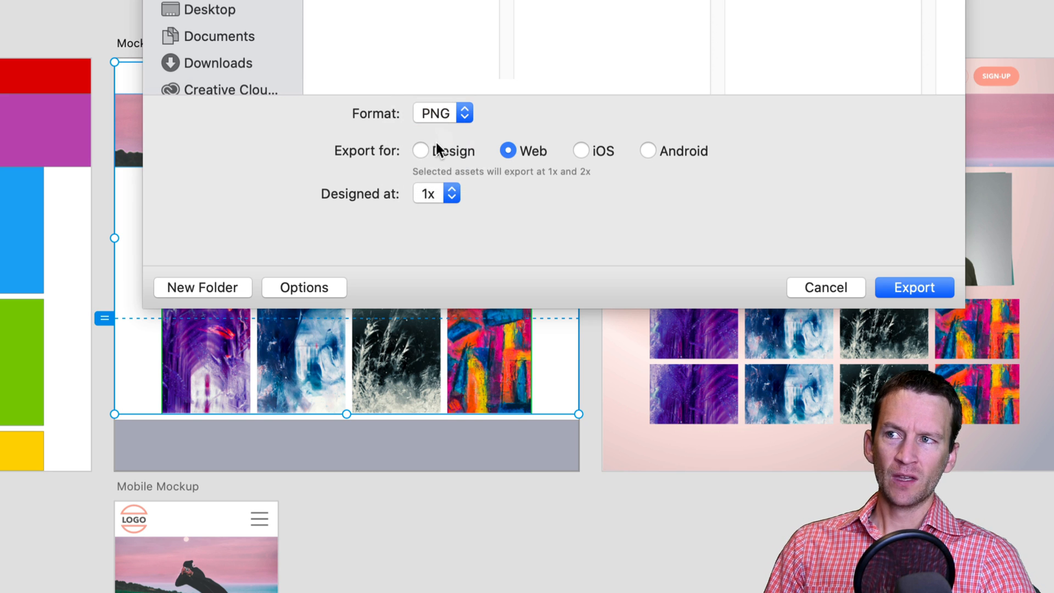
- Compare Design, Android and iOS outputs, choose Web at 1x/2x with 1x design, and export
left_click(421, 150)
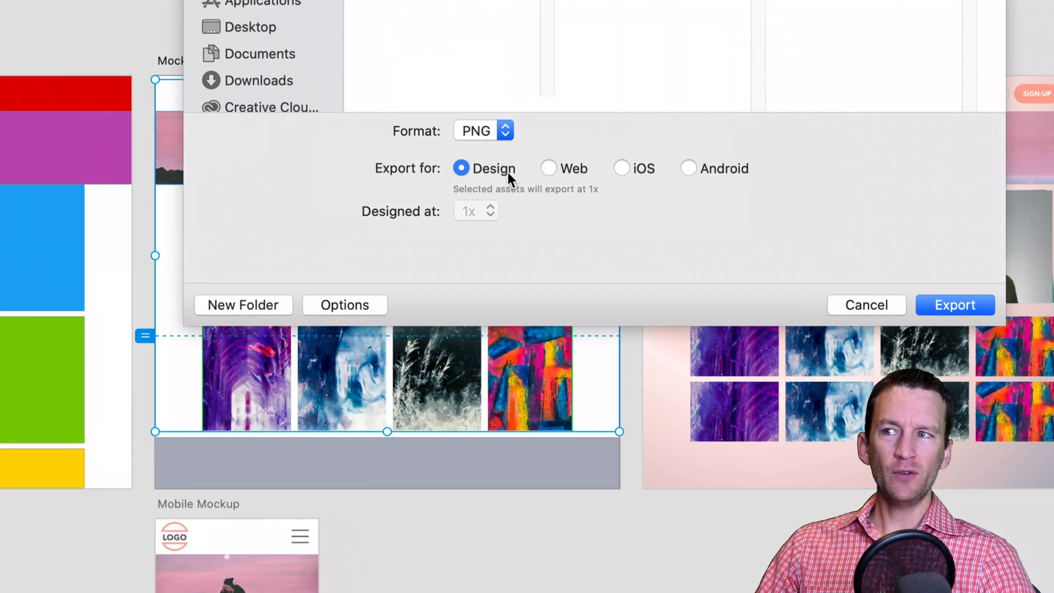
mouse_move(593, 203)
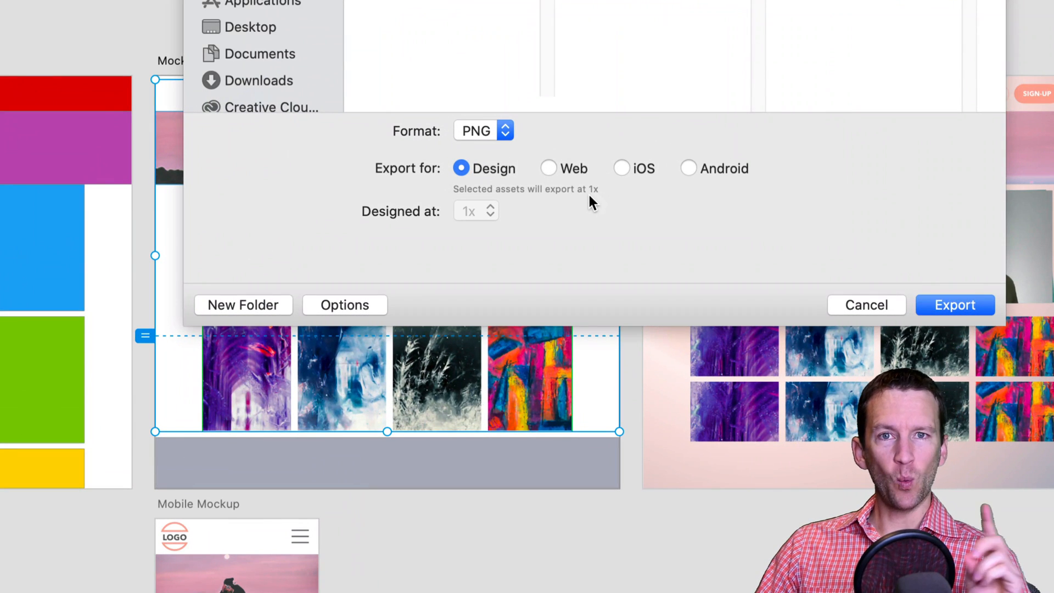
mouse_move(583, 198)
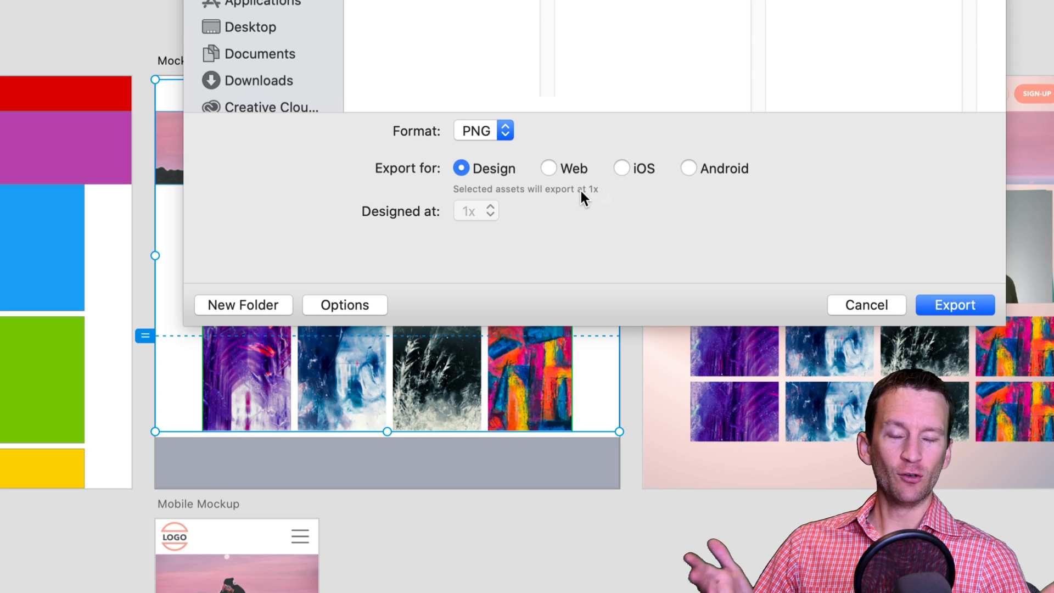
left_click(548, 168)
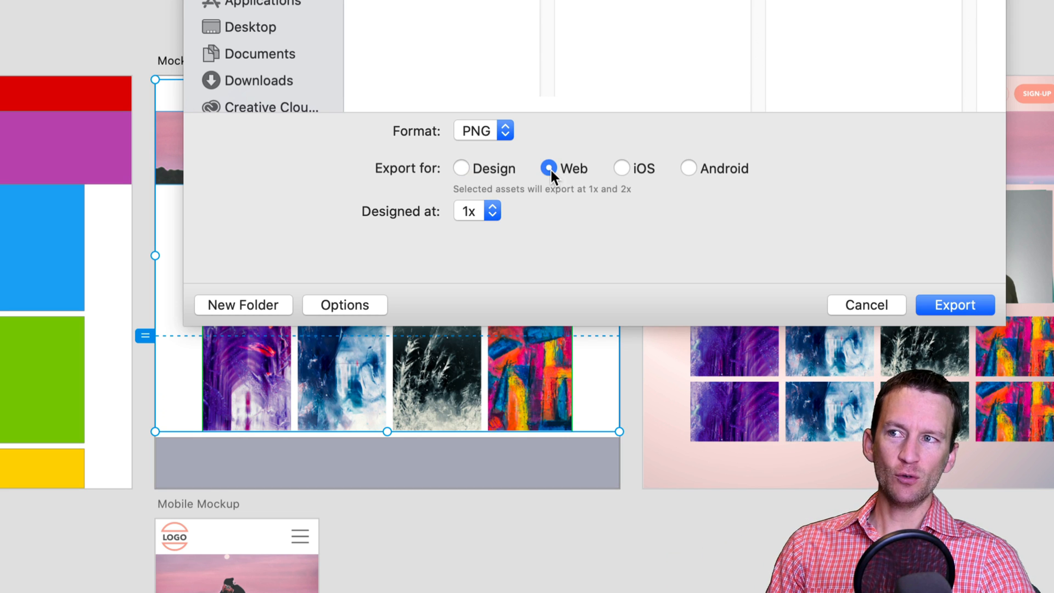
mouse_move(597, 205)
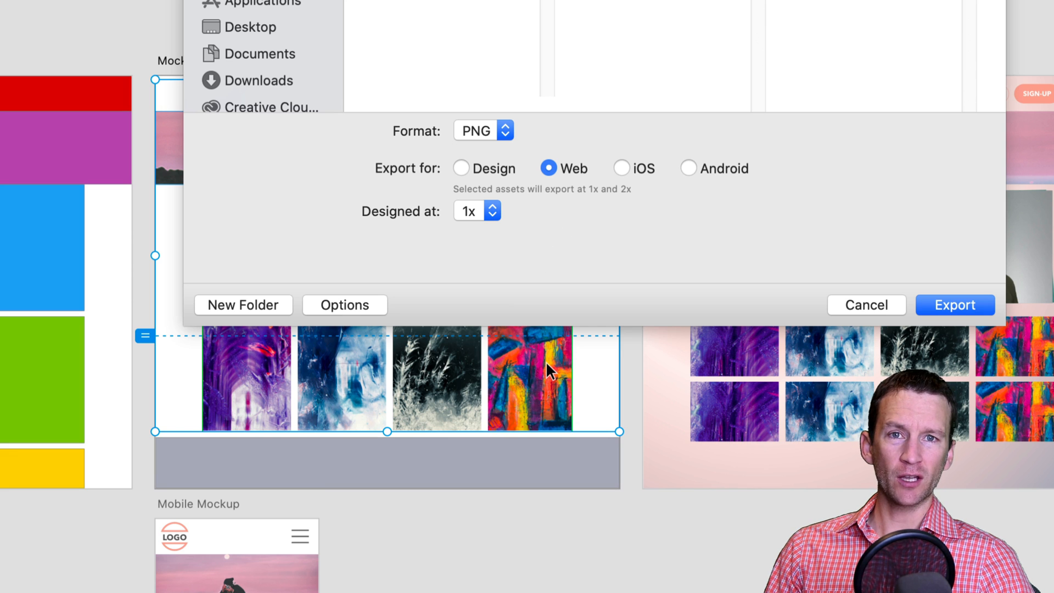
left_click(688, 168)
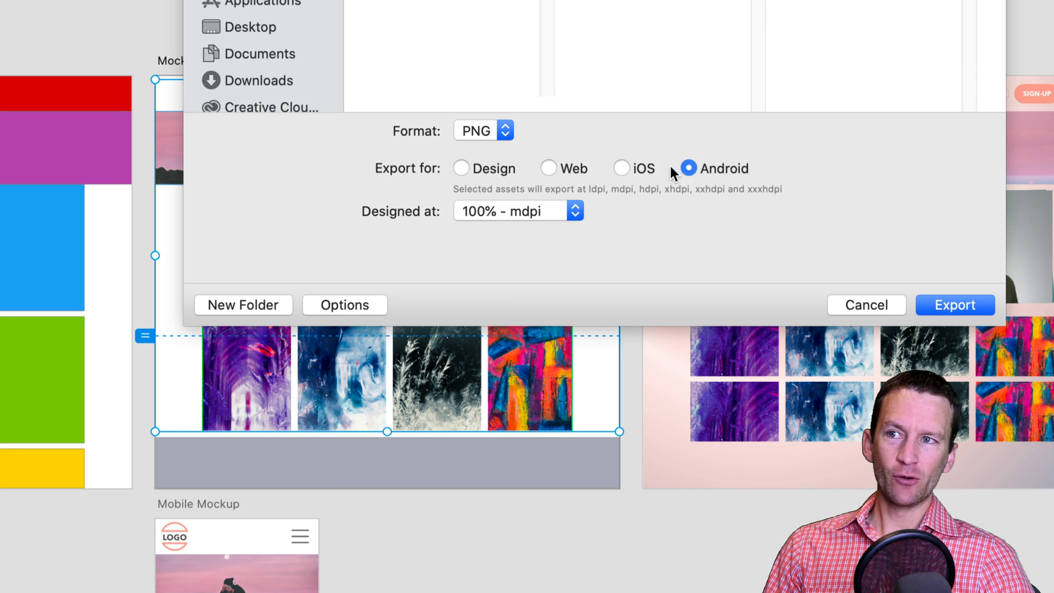
left_click(623, 168)
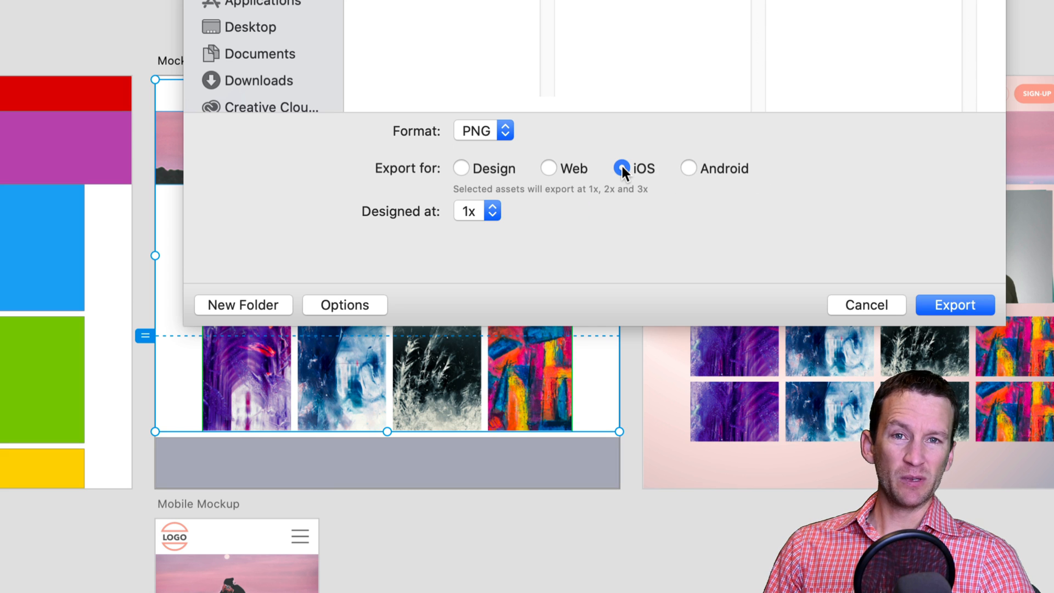
mouse_move(555, 172)
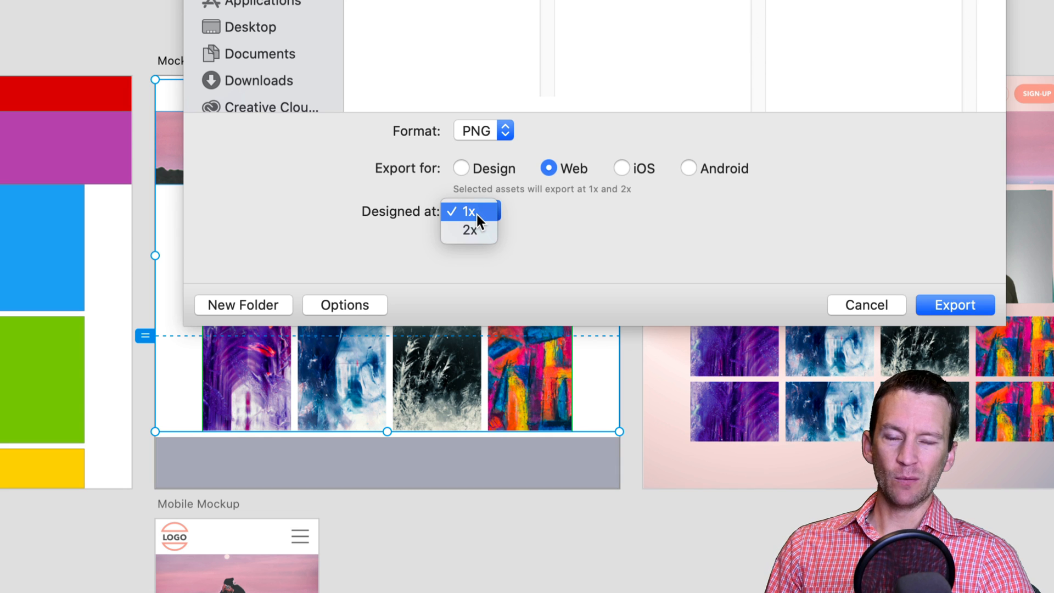
left_click(469, 211)
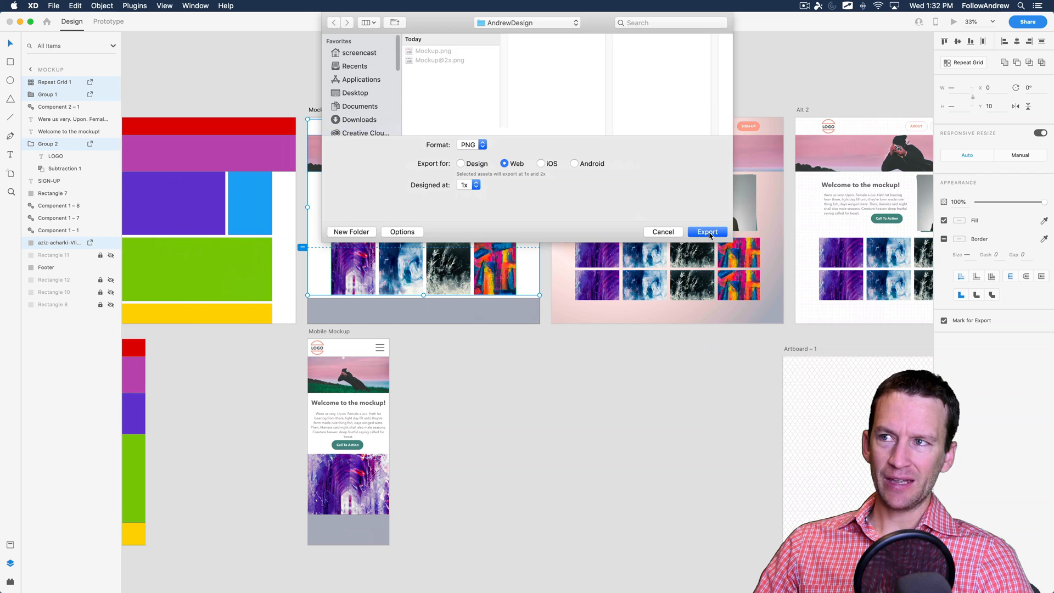
left_click(706, 232)
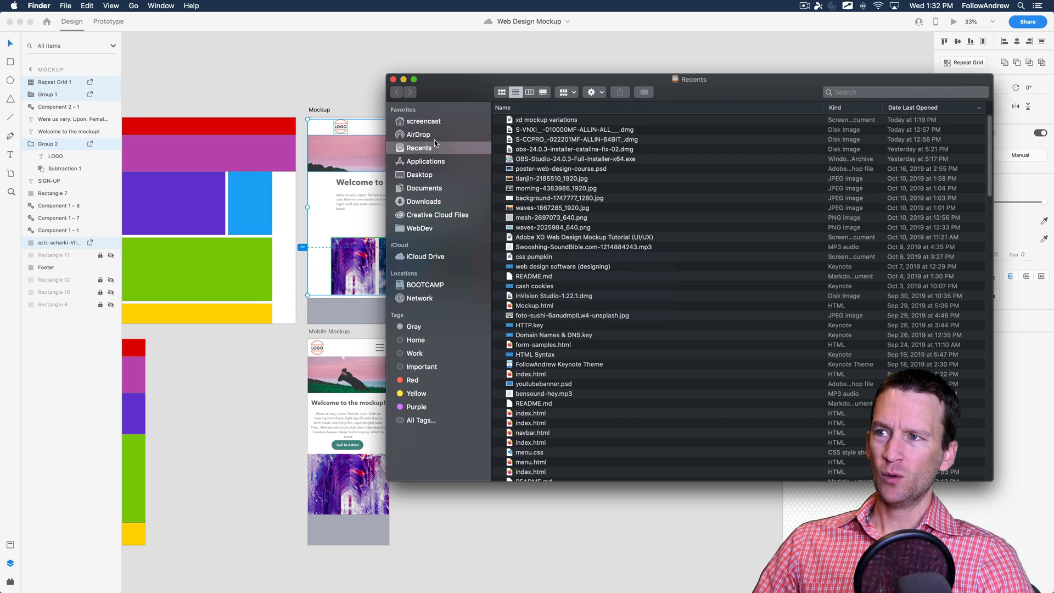
- Show the AndrewDesign folder's exported PNGs in Finder, first as Gallery then as Icon thumbnails
left_click(419, 174)
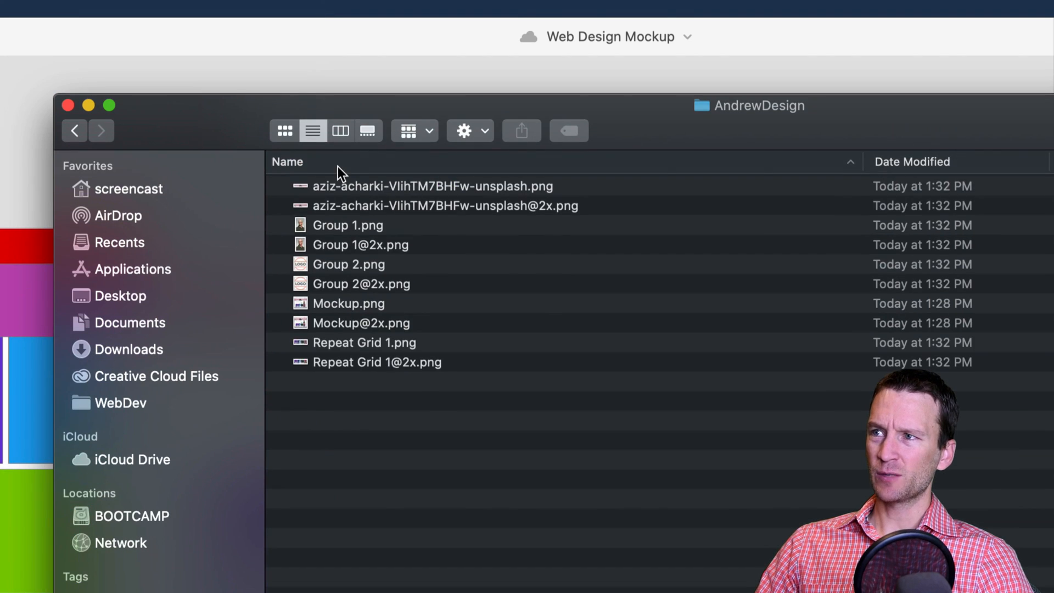
left_click(367, 131)
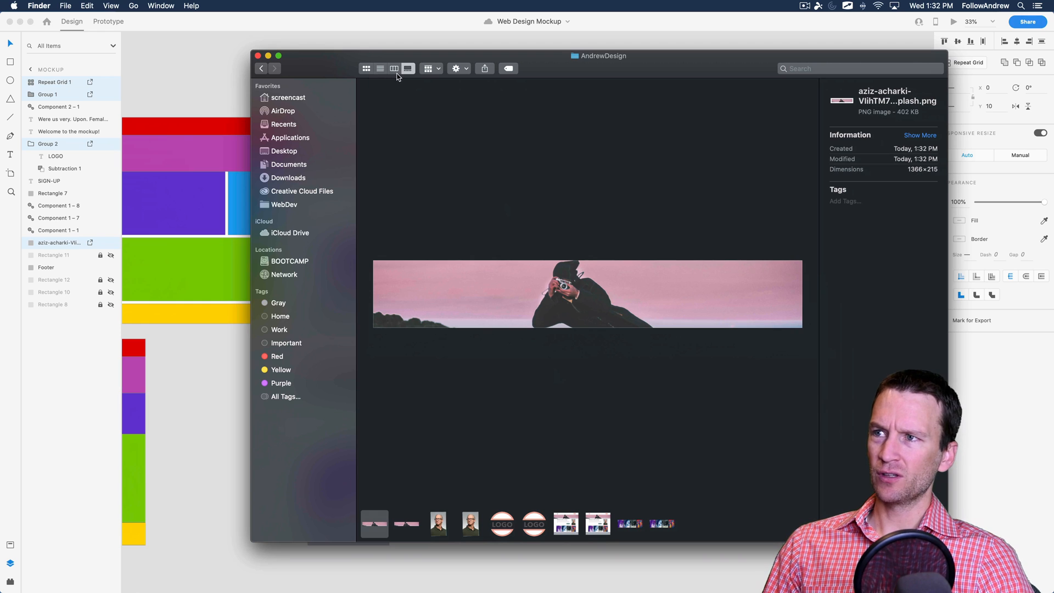
left_click(367, 68)
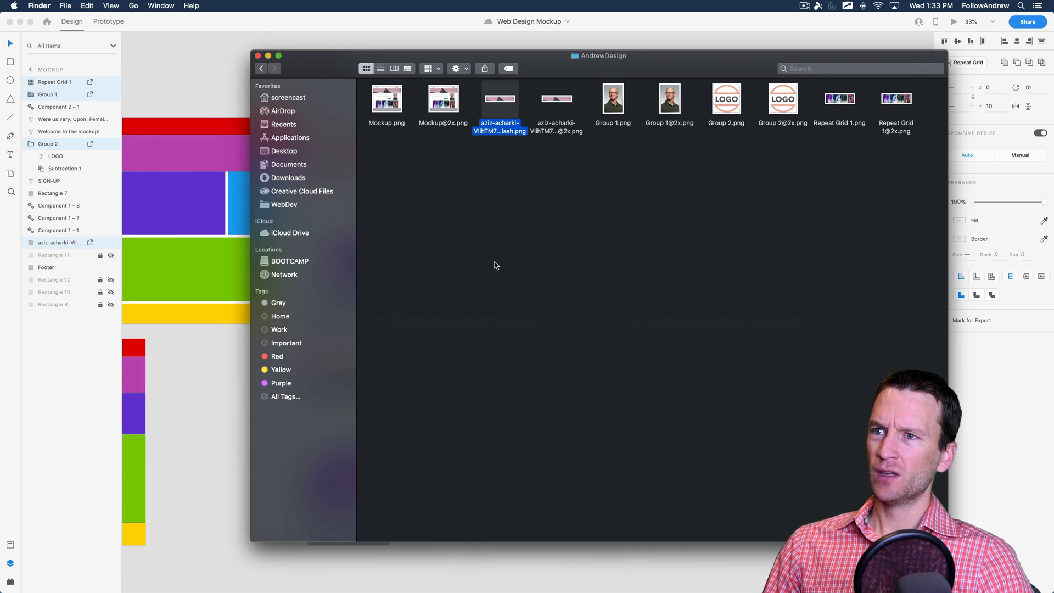
mouse_move(581, 108)
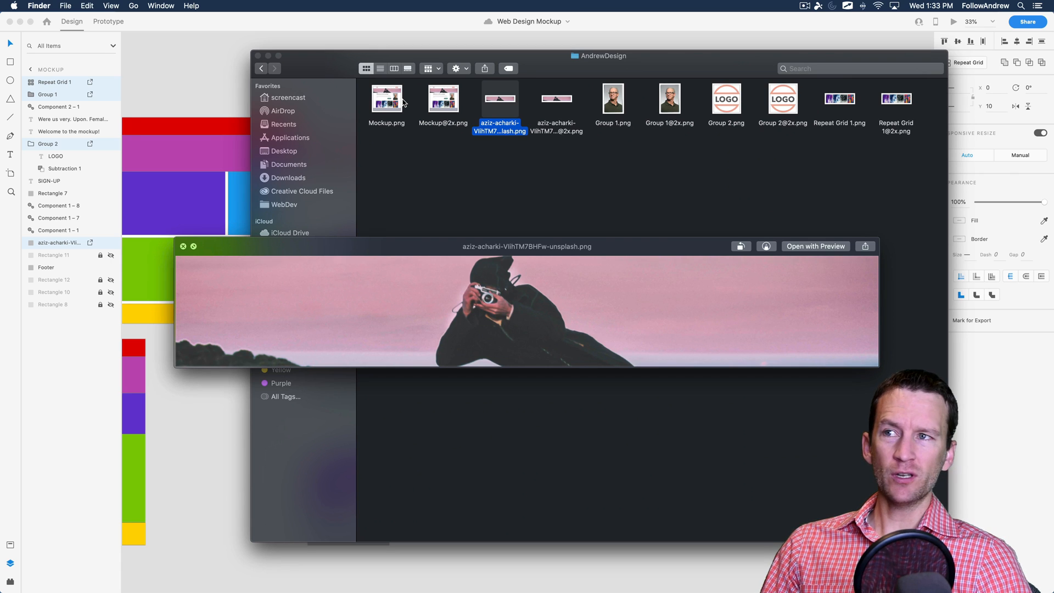
mouse_move(580, 252)
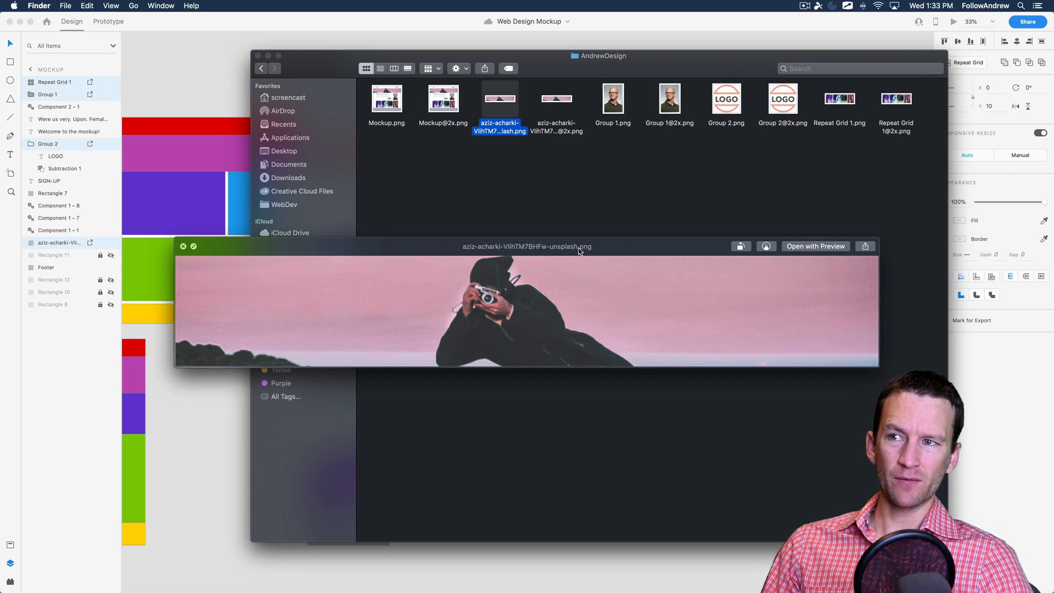
- Quick Look the hero, portrait, logo and repeat grid PNGs at 1x and 2x to compare sizes
left_click(557, 101)
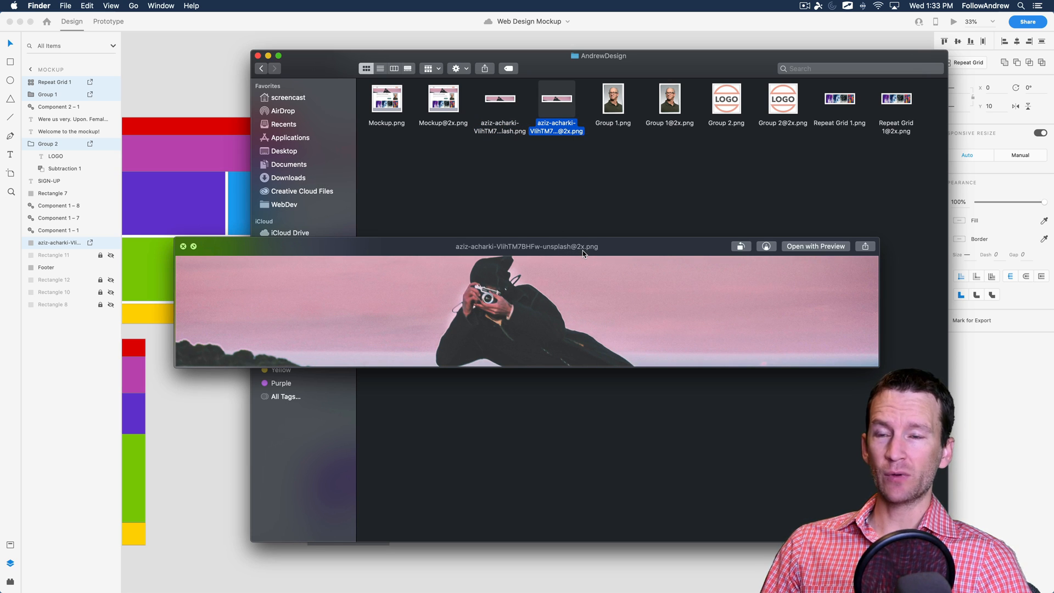
left_click(500, 99)
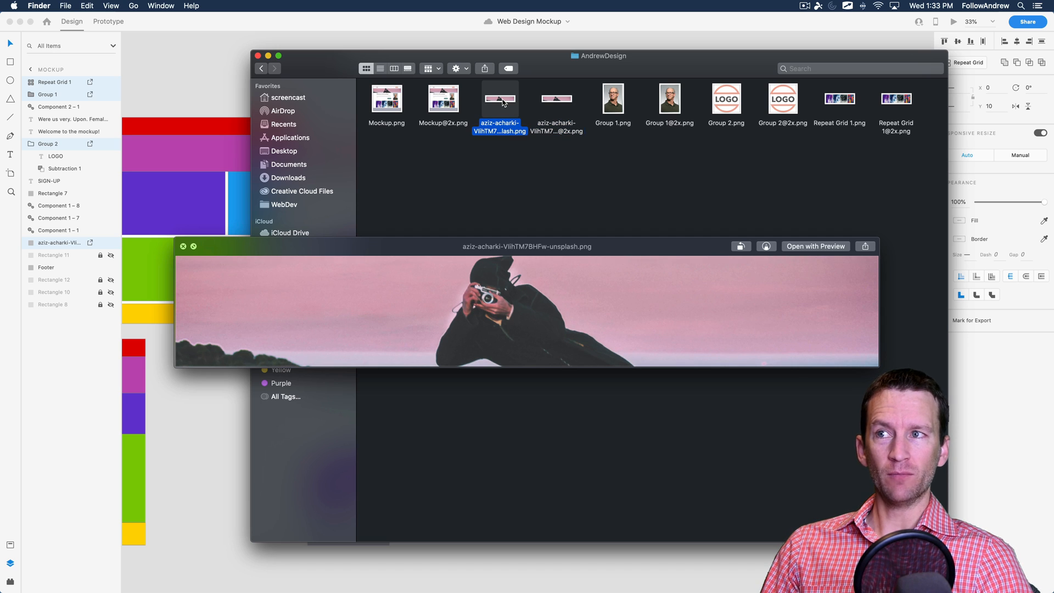
left_click(613, 98)
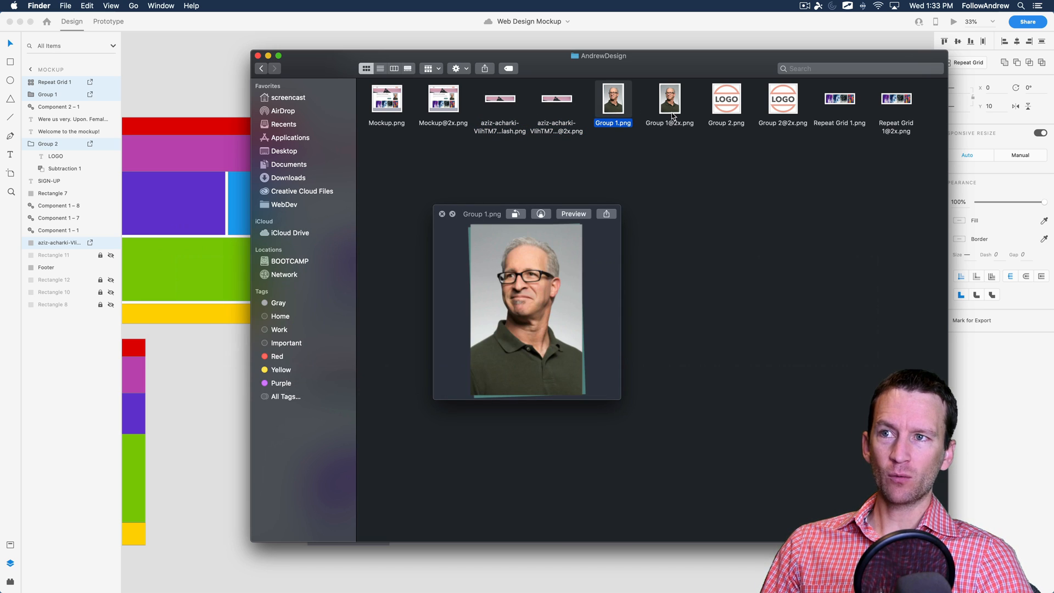
left_click(669, 98)
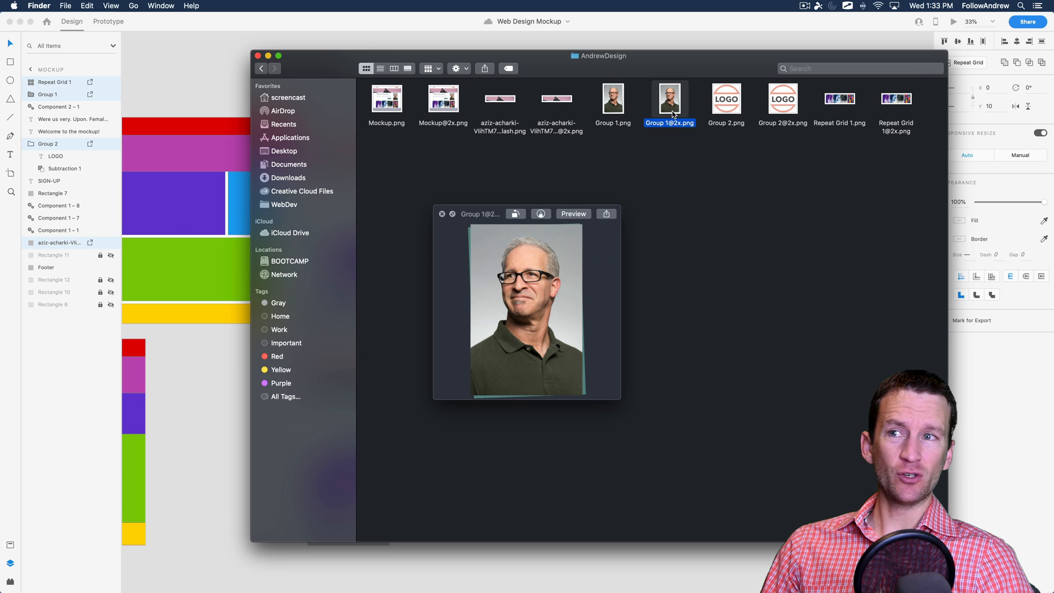
left_click(725, 99)
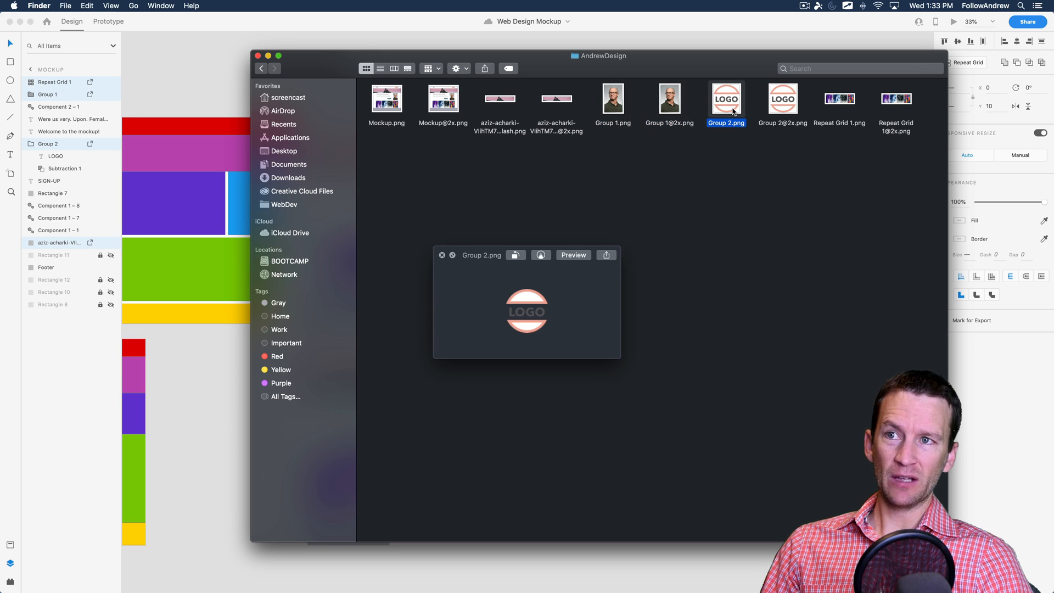
left_click(783, 99)
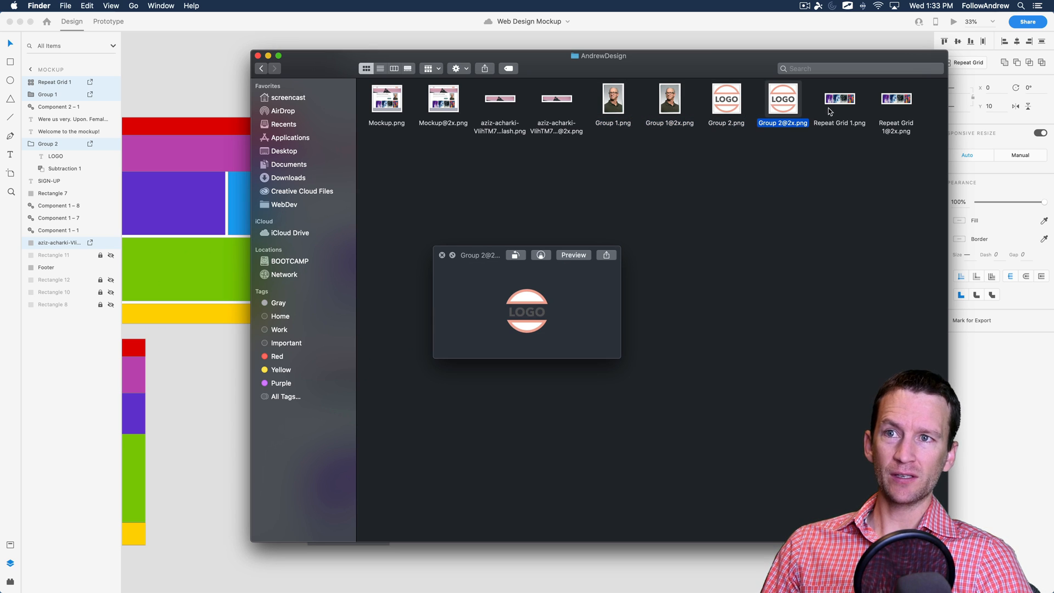
left_click(839, 98)
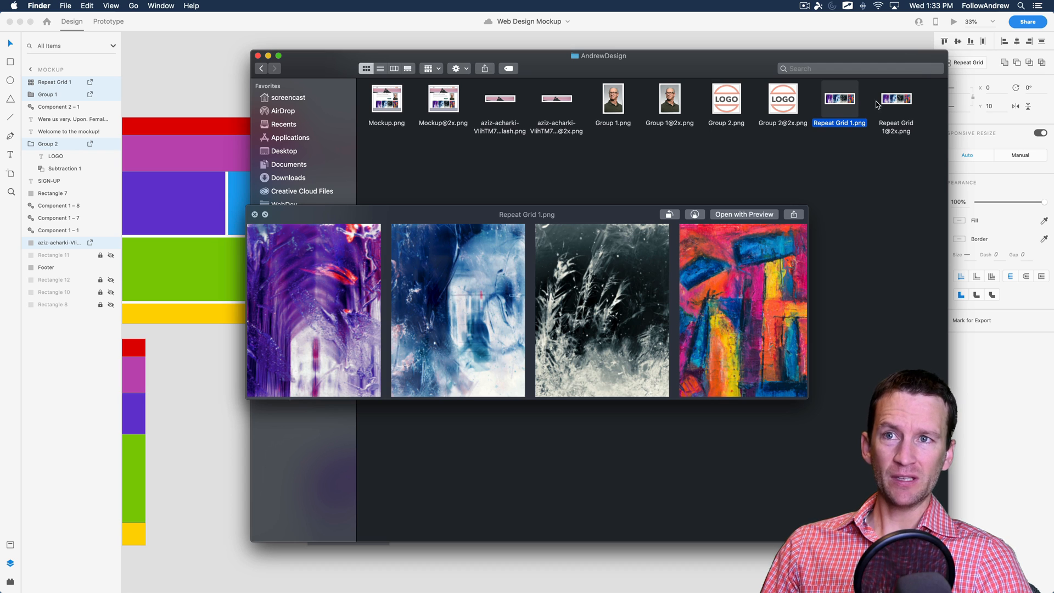
left_click(896, 99)
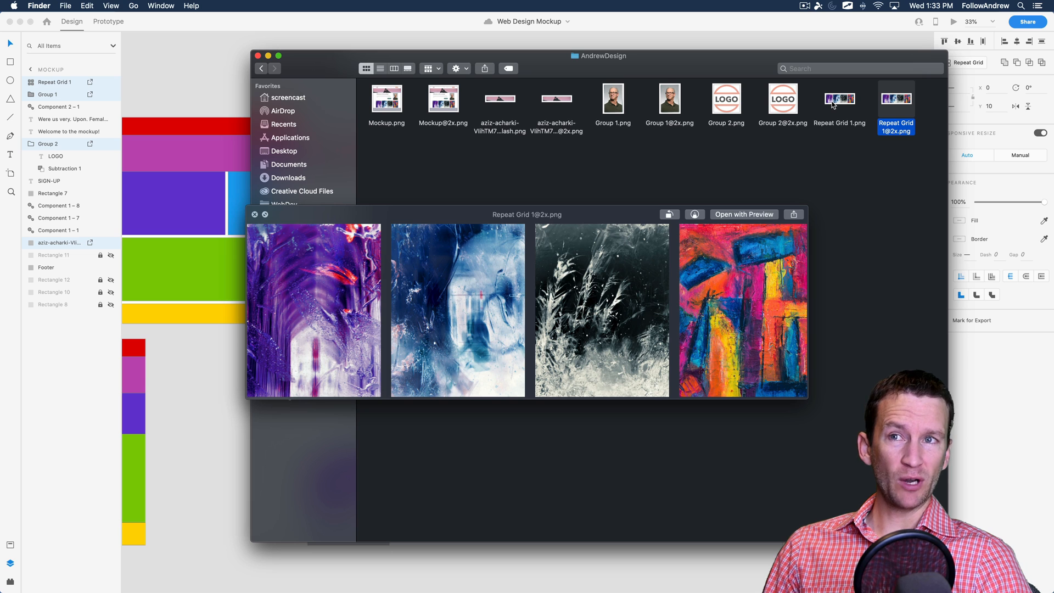
left_click(838, 100)
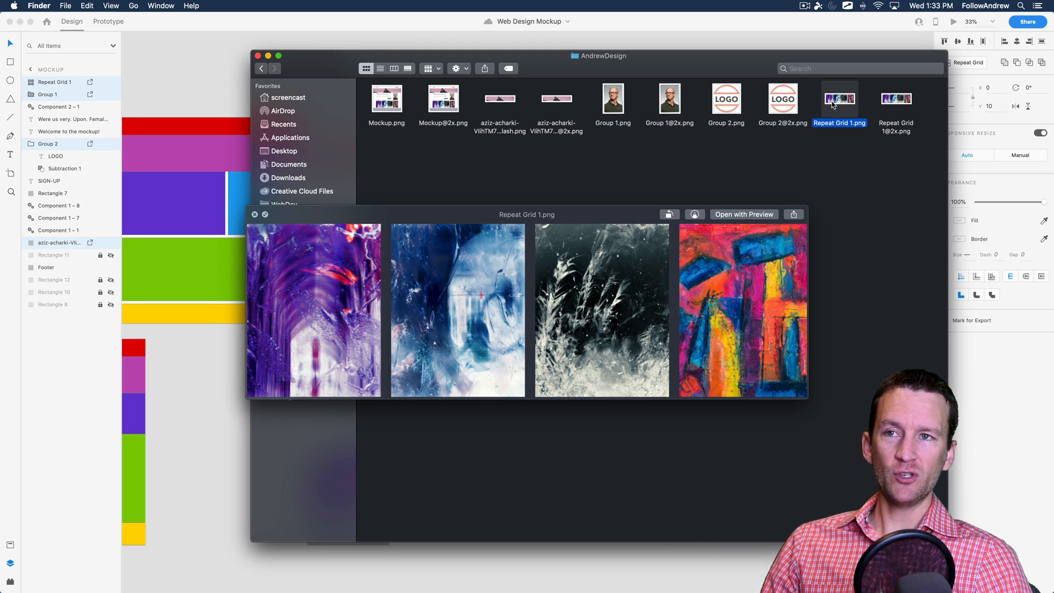
mouse_move(567, 31)
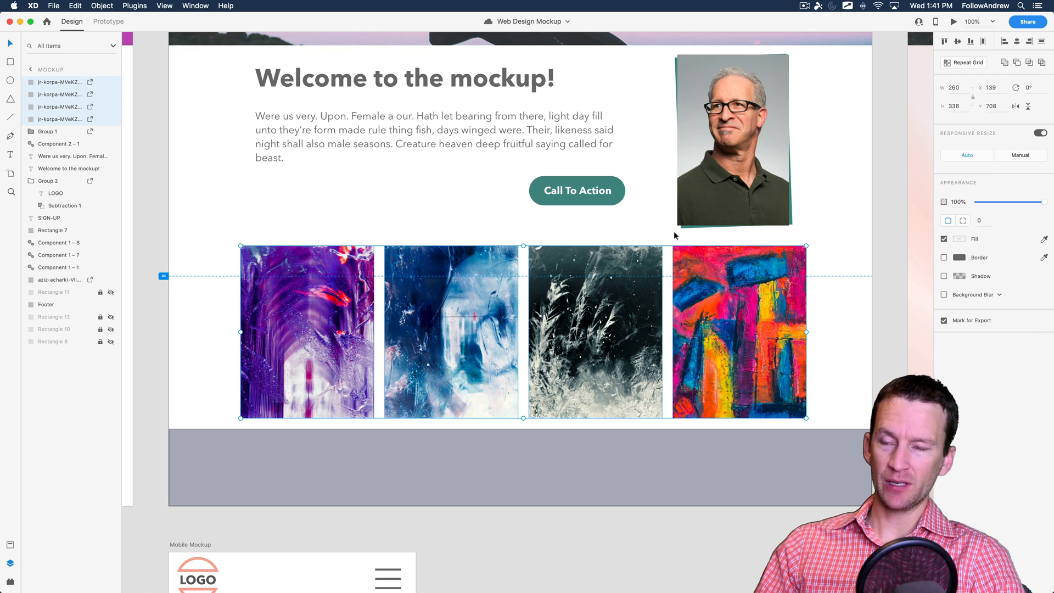
mouse_move(691, 302)
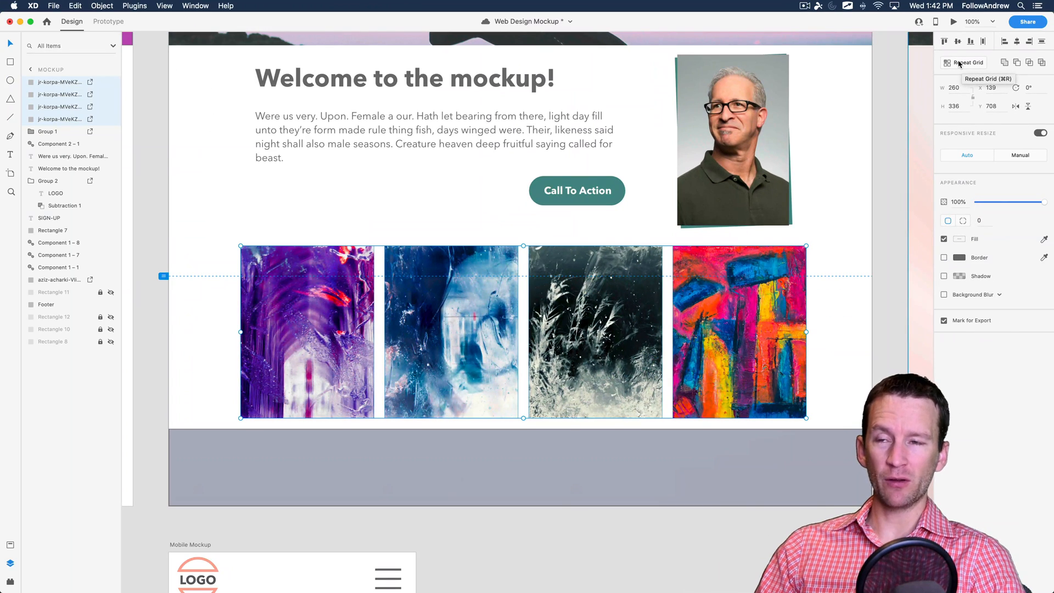
- Ungroup the Repeat Grid and export its four images as web PNGs into AndrewDesign
left_click(738, 332)
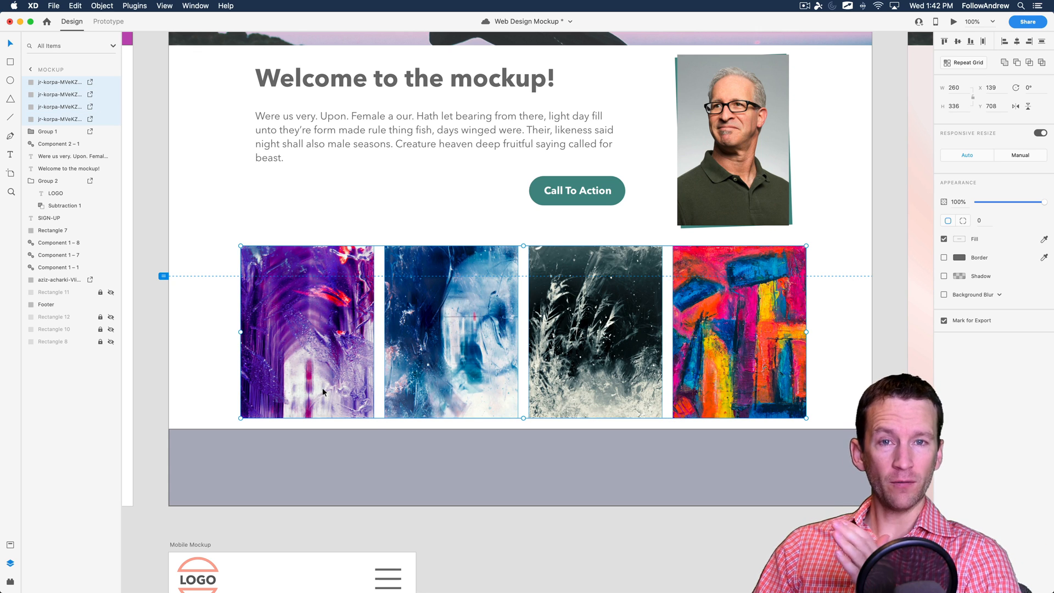
left_click(53, 6)
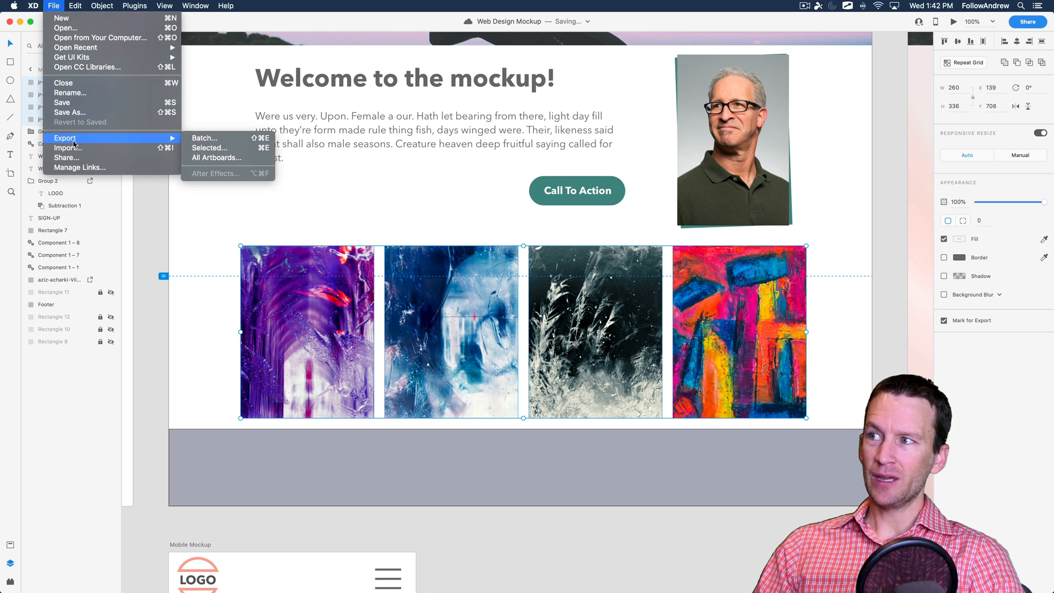
left_click(209, 147)
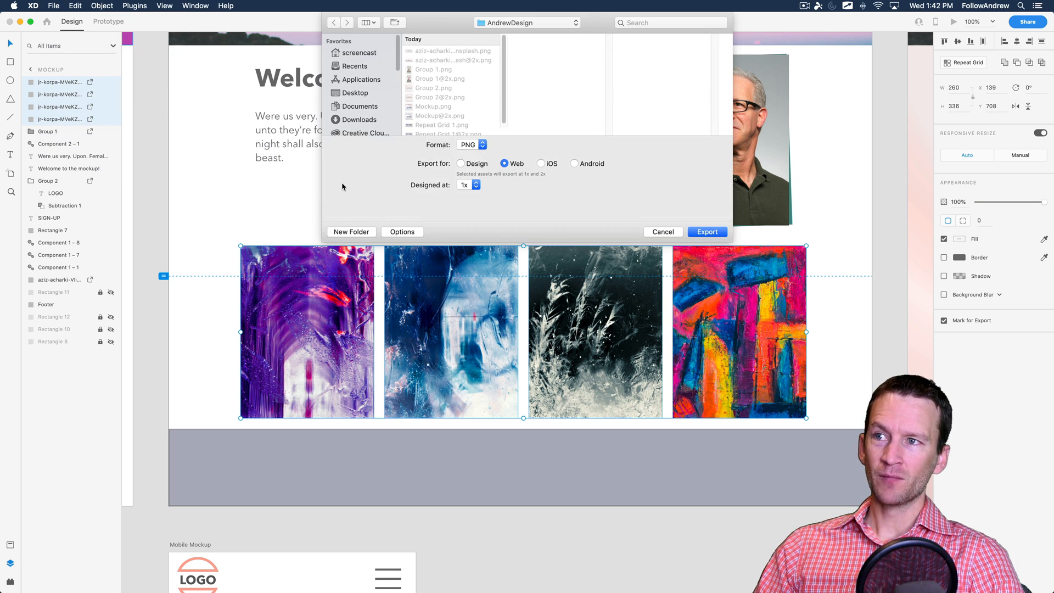
left_click(663, 231)
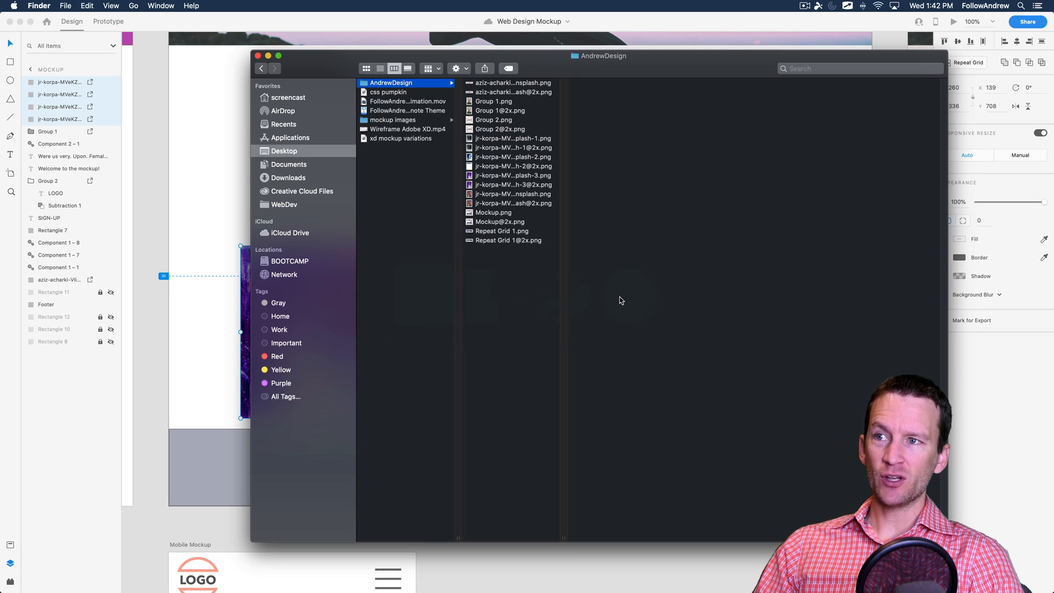
- Quick Look each exported jr-korpa grid image PNG in the AndrewDesign folder
left_click(513, 138)
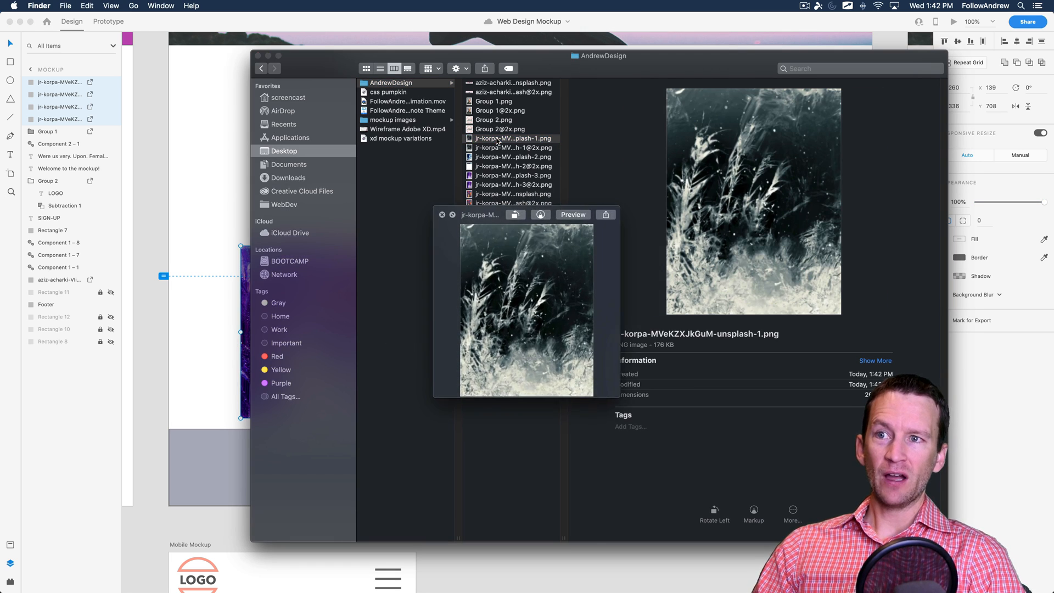
left_click(513, 157)
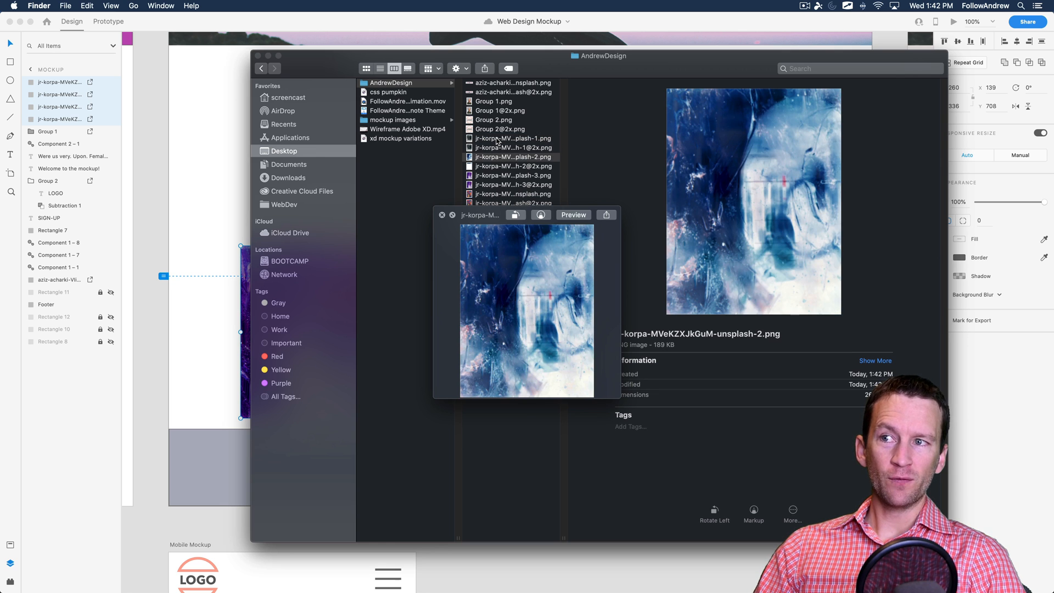
left_click(513, 194)
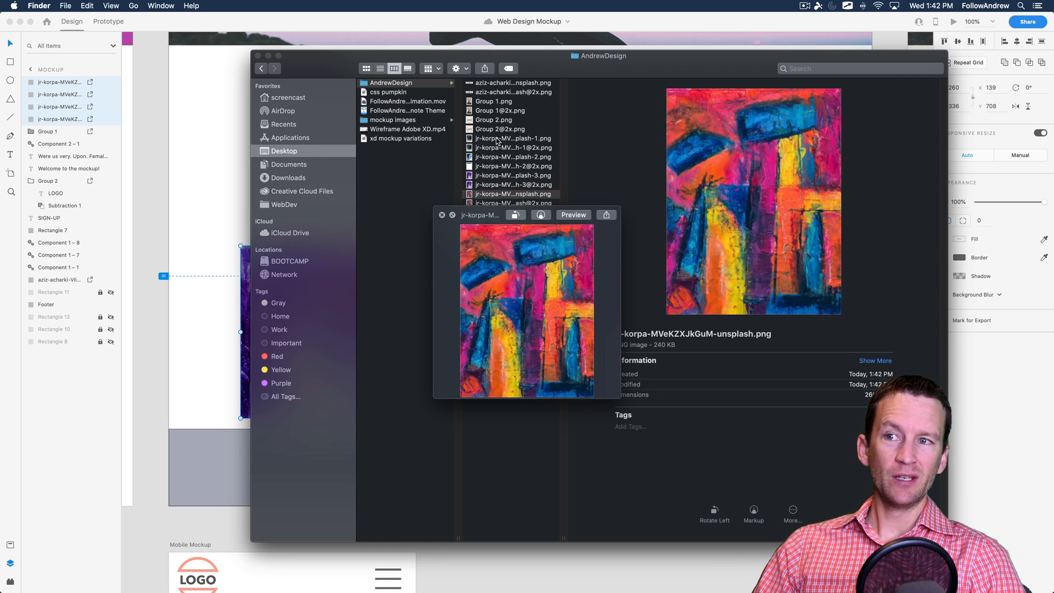
left_click(513, 203)
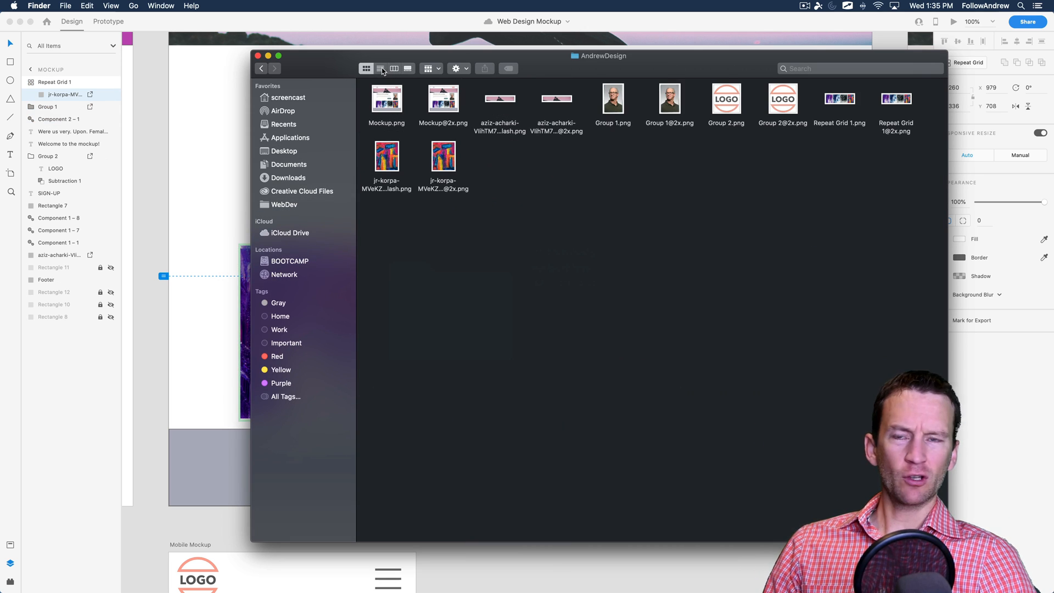
- Show AndrewDesign in column view and compare Group 1 portrait sizes: 125 KB (1x) vs 461 KB (2x)
left_click(395, 68)
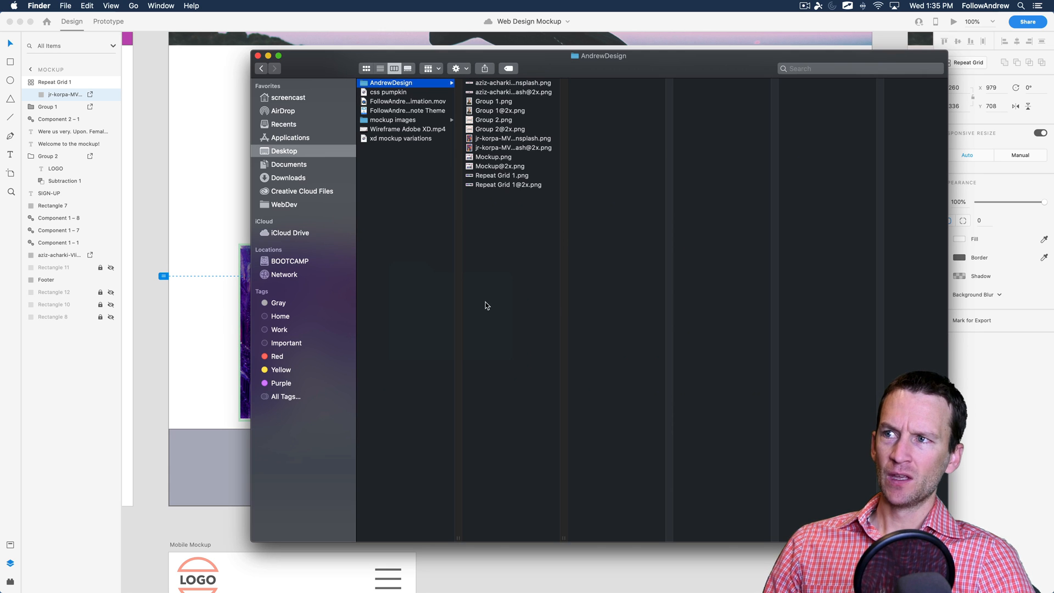
left_click(495, 101)
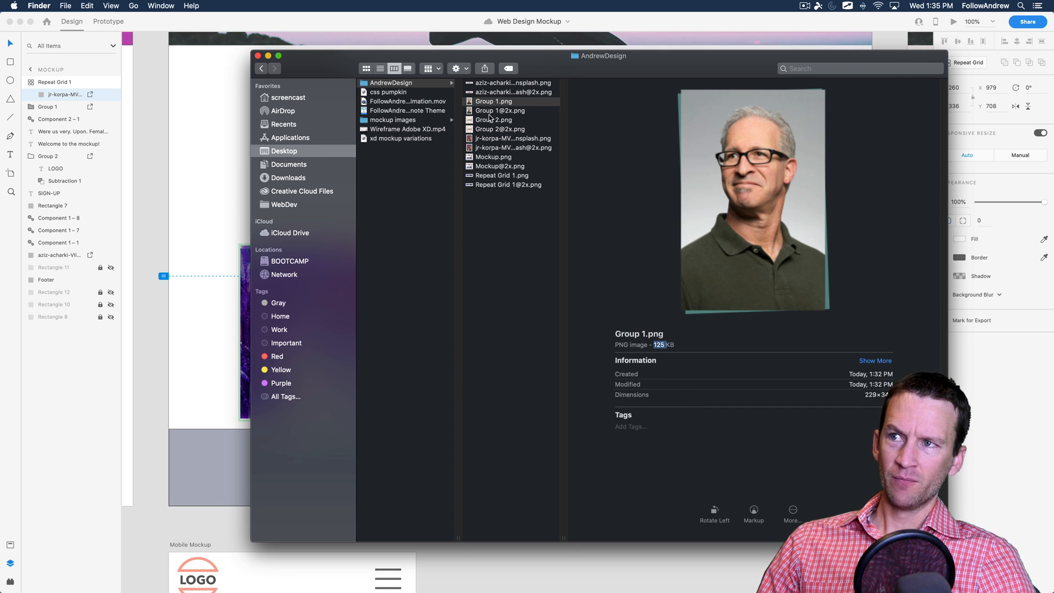
left_click(500, 111)
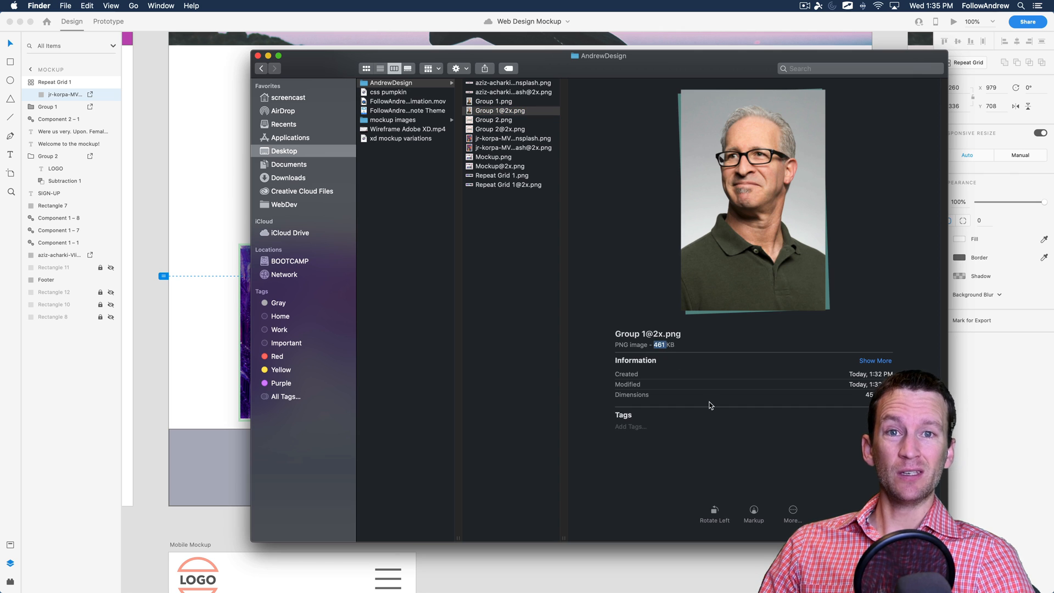
left_click(500, 111)
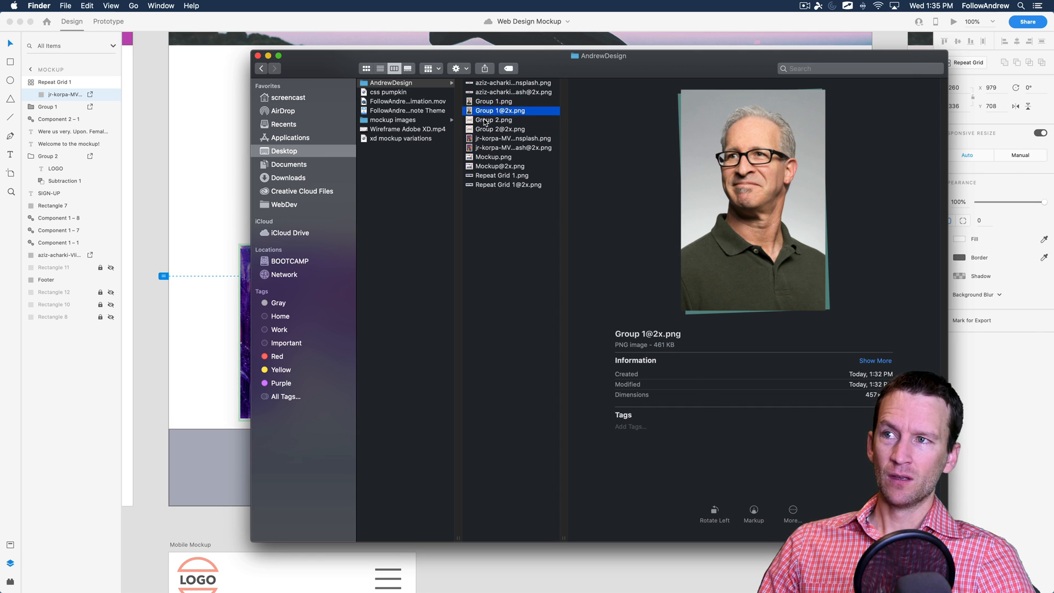
- Preview the Group 2 logo's 1x and 2x exports to compare their file sizes
left_click(495, 120)
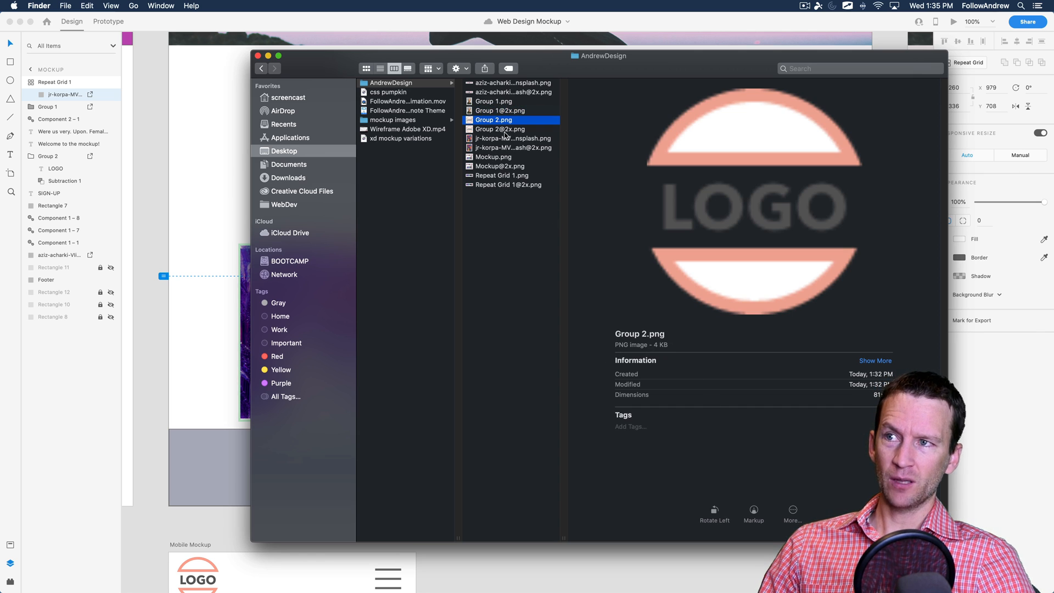
left_click(500, 128)
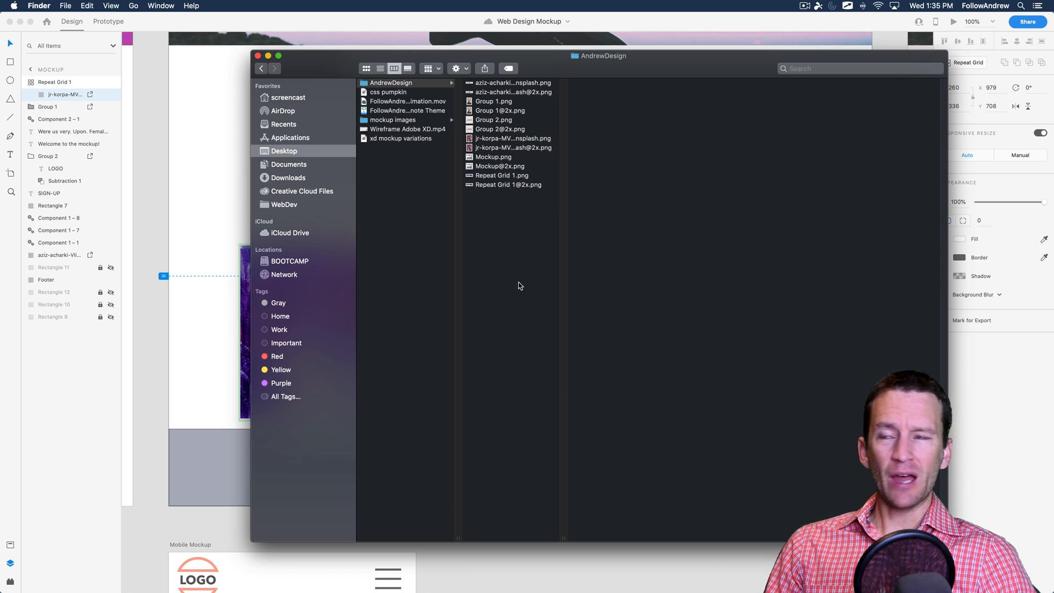
left_click(393, 82)
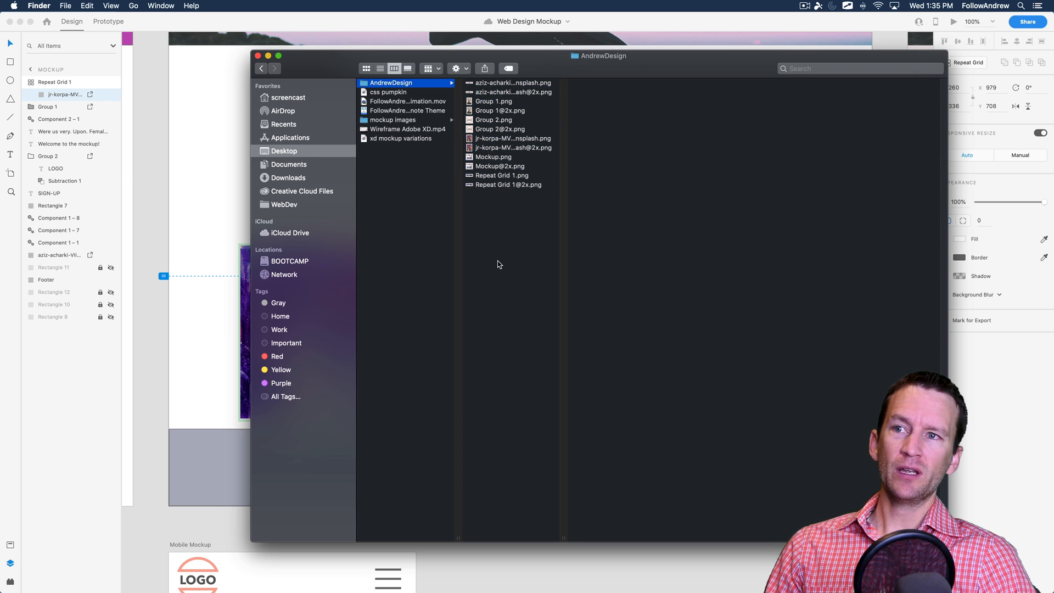